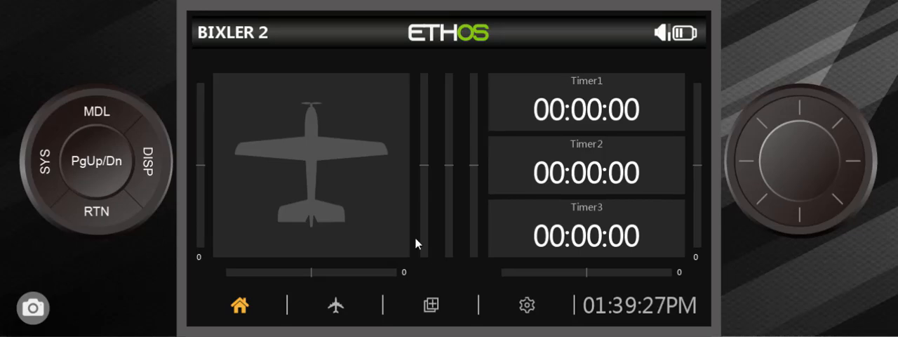
{"action": "mouse_move", "coordinate": [433, 242]}
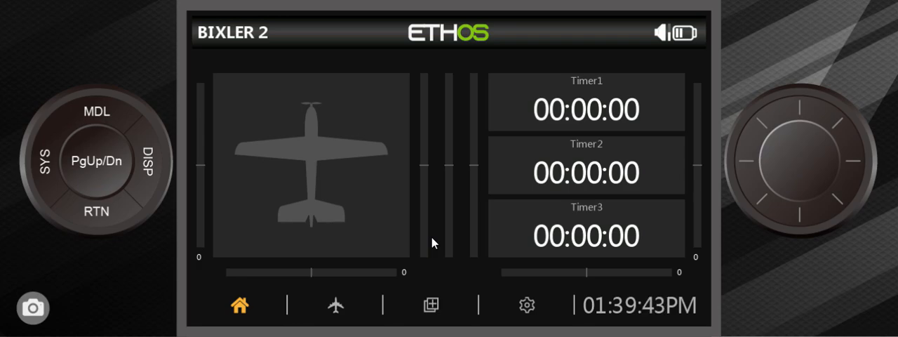
{"action": "mouse_move", "coordinate": [484, 278]}
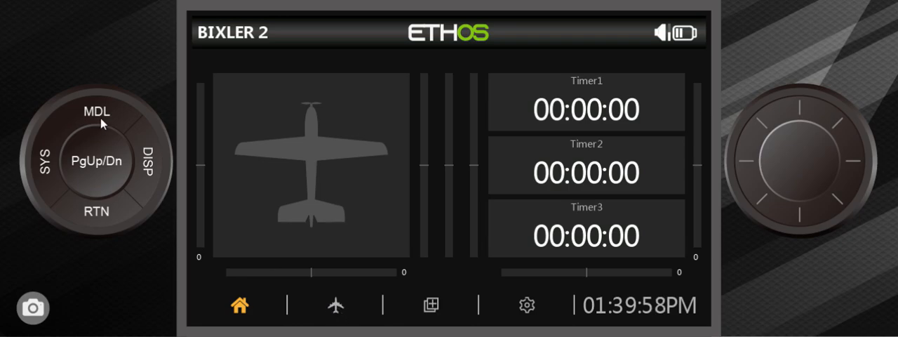
Create a new Airplane model from the model list and give its wing two flap channels.
{"action": "left_click", "coordinate": [96, 112]}
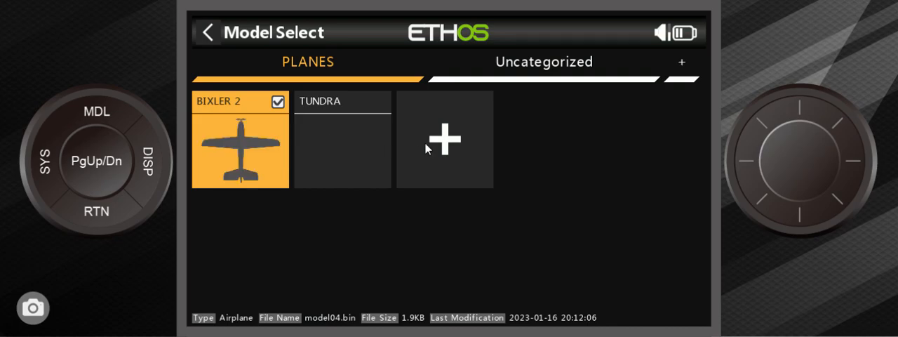
{"action": "left_click", "coordinate": [444, 138]}
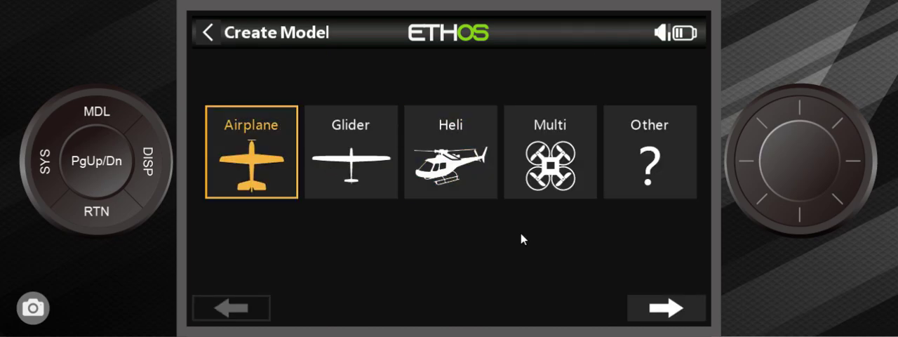
{"action": "left_click", "coordinate": [665, 308]}
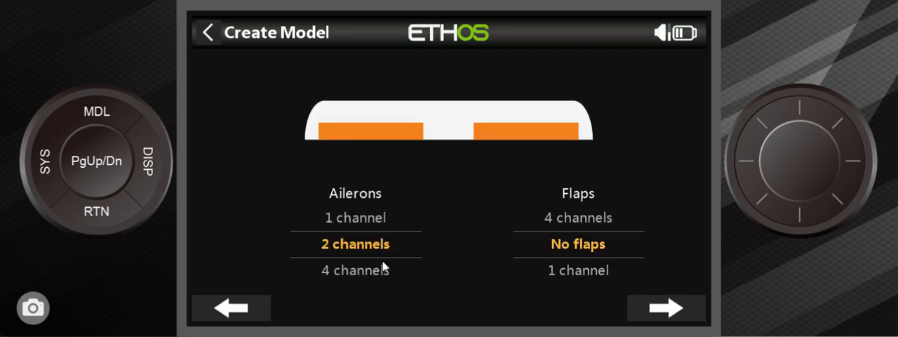
{"action": "mouse_move", "coordinate": [576, 258]}
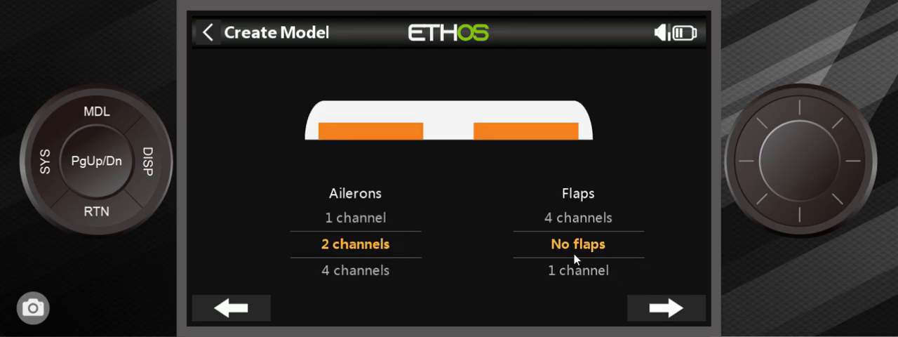
{"action": "left_click", "coordinate": [576, 243]}
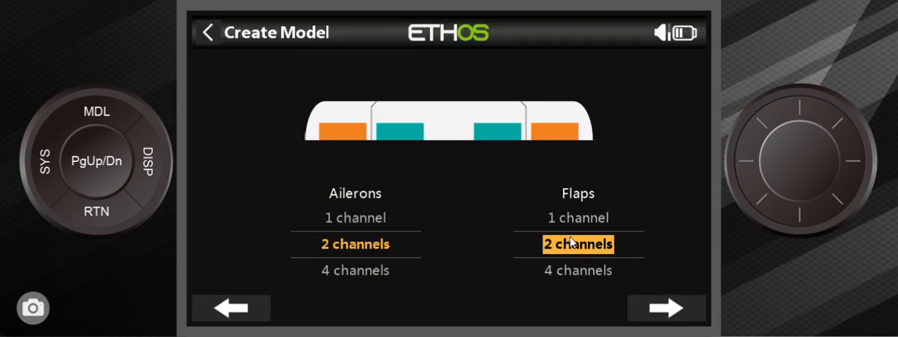
{"action": "mouse_move", "coordinate": [582, 242]}
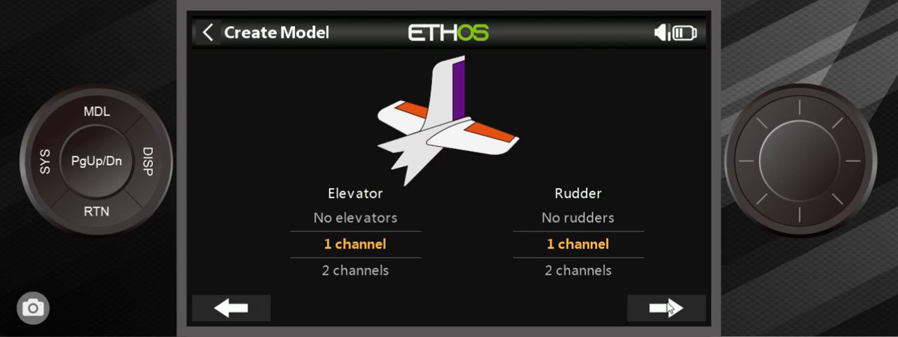
Name the new model '182' and finish the wizard to reach its home screen.
{"action": "left_click", "coordinate": [667, 308]}
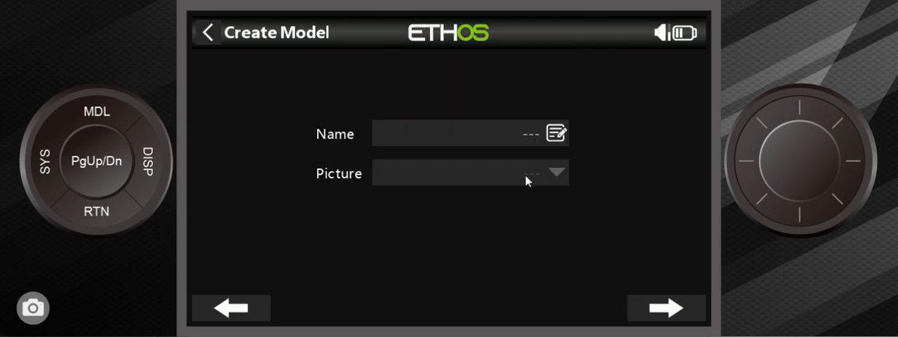
{"action": "left_click", "coordinate": [466, 133]}
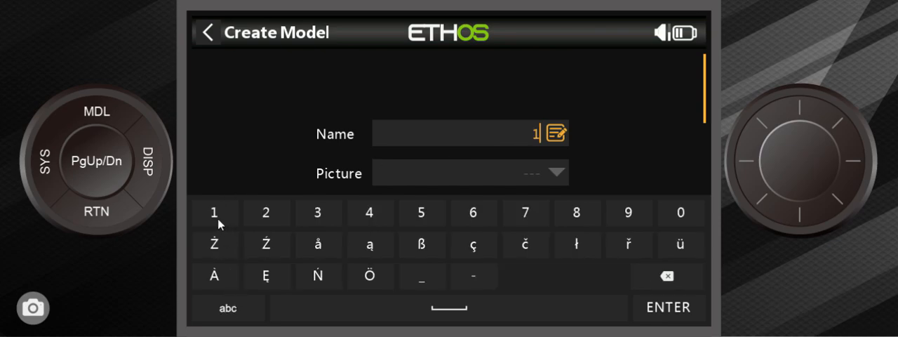
{"action": "left_click", "coordinate": [265, 212]}
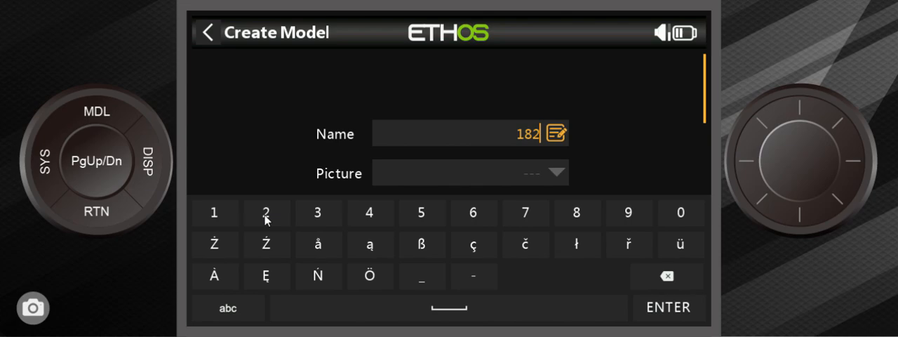
{"action": "mouse_move", "coordinate": [667, 314]}
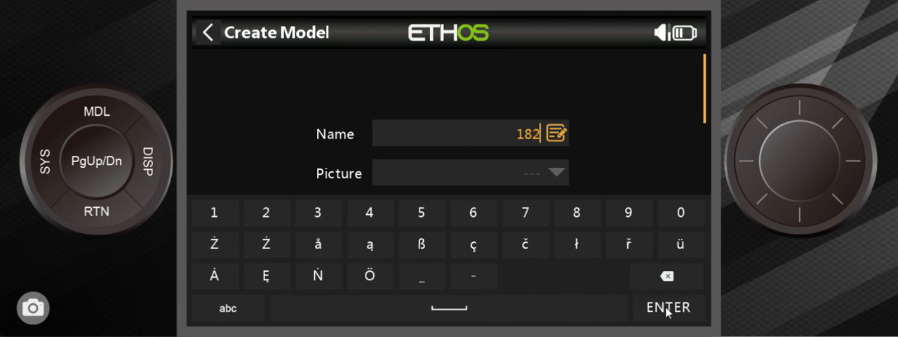
{"action": "left_click", "coordinate": [667, 307]}
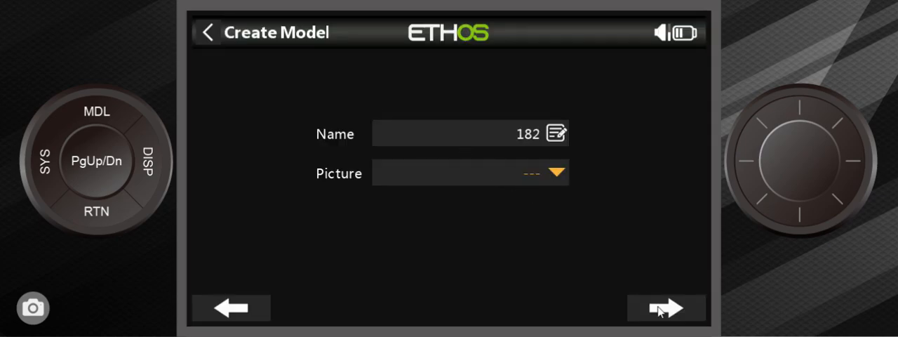
{"action": "left_click", "coordinate": [661, 309]}
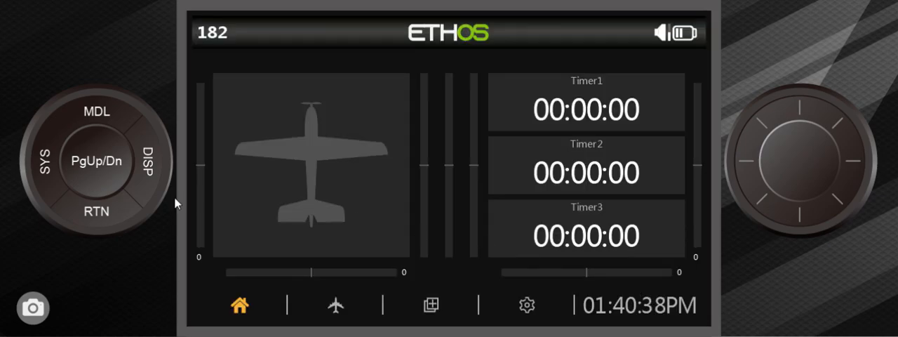
{"action": "mouse_move", "coordinate": [381, 233]}
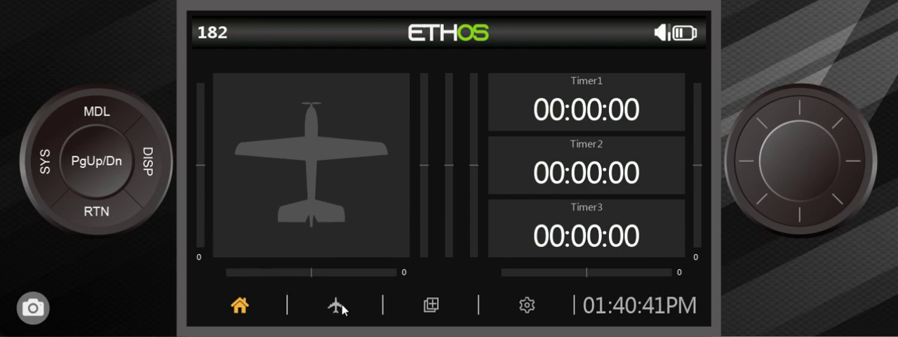
Go into the 182 model's Mixer list and pick the Flaps mix on channels 6 and 7.
{"action": "left_click", "coordinate": [335, 306]}
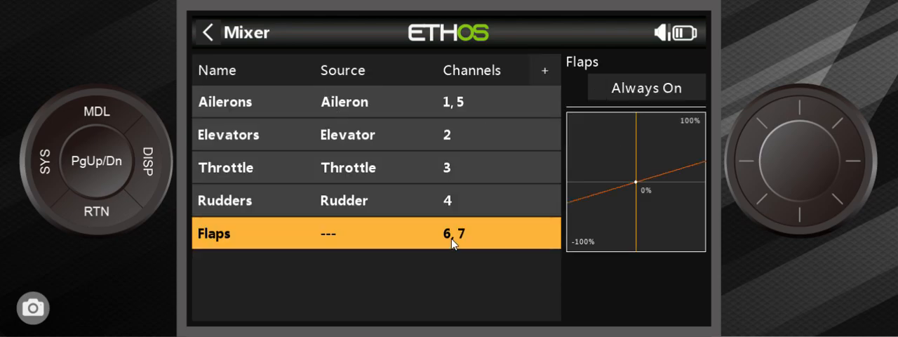
{"action": "mouse_move", "coordinate": [484, 195]}
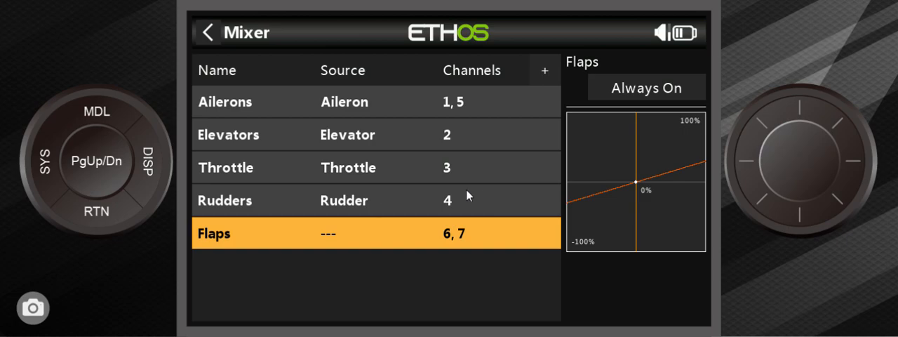
{"action": "mouse_move", "coordinate": [446, 240]}
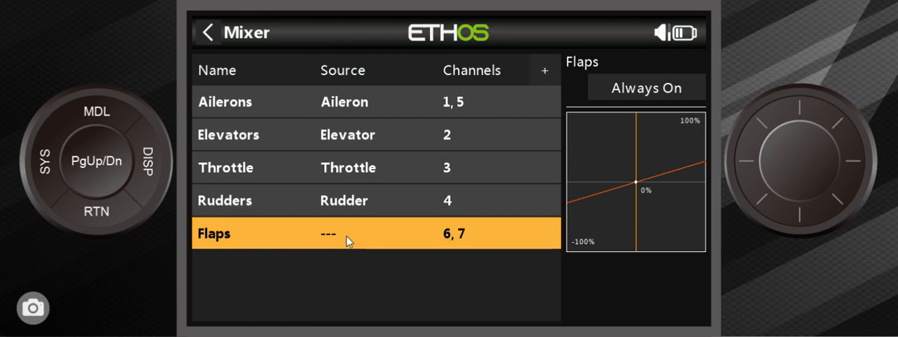
{"action": "left_click", "coordinate": [349, 233]}
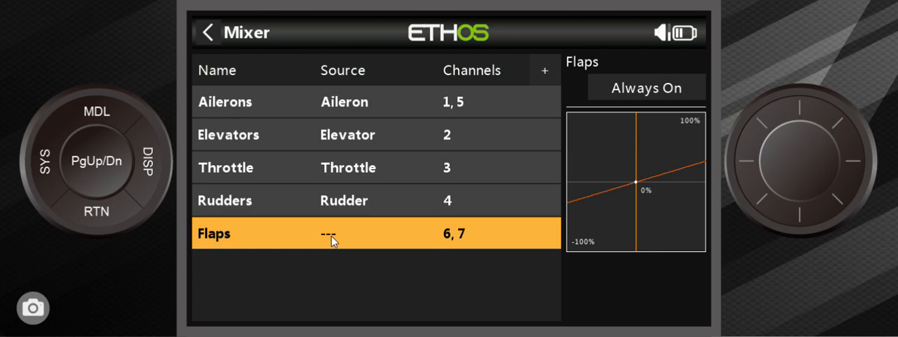
Open the Flaps mix for editing and back out to the Mixer list without changing it.
{"action": "left_click", "coordinate": [333, 233]}
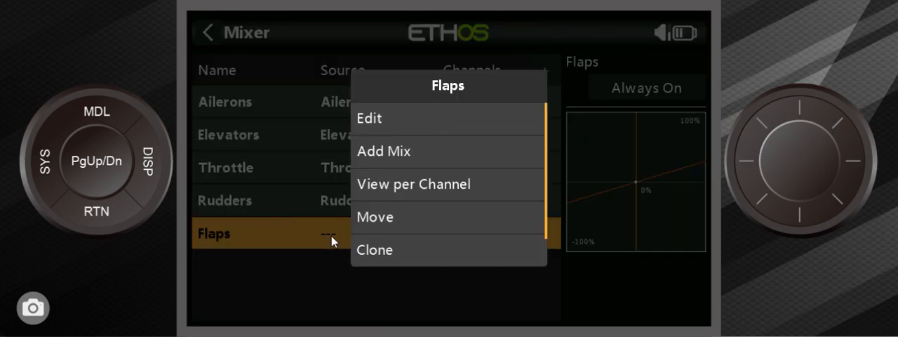
{"action": "mouse_move", "coordinate": [301, 248]}
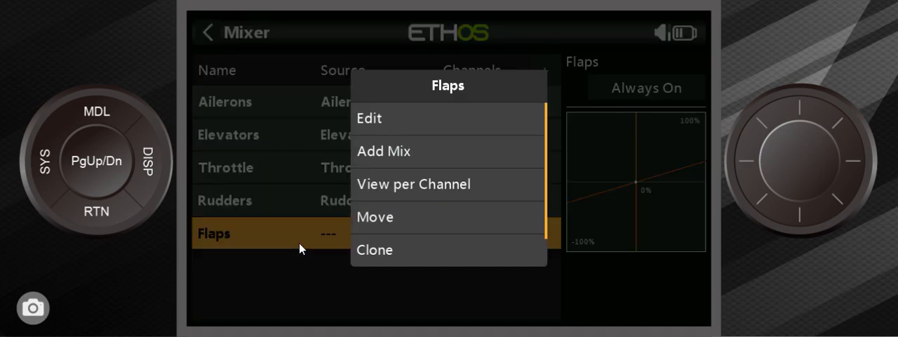
{"action": "left_click", "coordinate": [369, 118]}
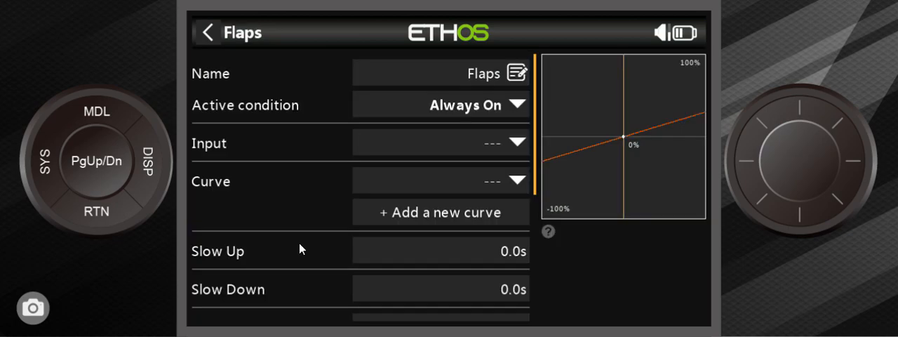
{"action": "left_click", "coordinate": [207, 33]}
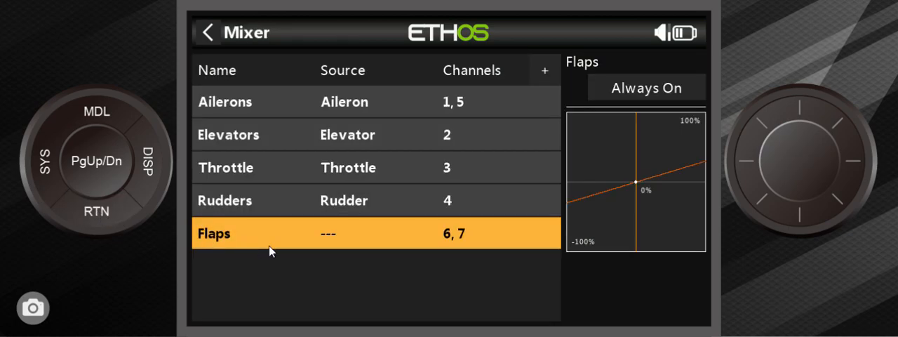
{"action": "mouse_move", "coordinate": [284, 242]}
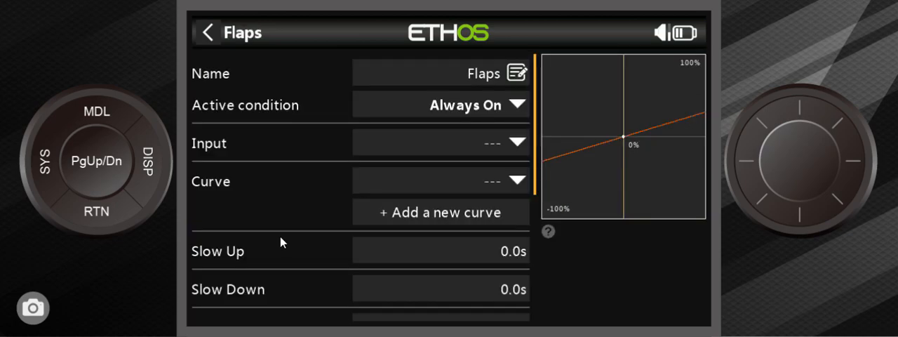
{"action": "left_click", "coordinate": [206, 34]}
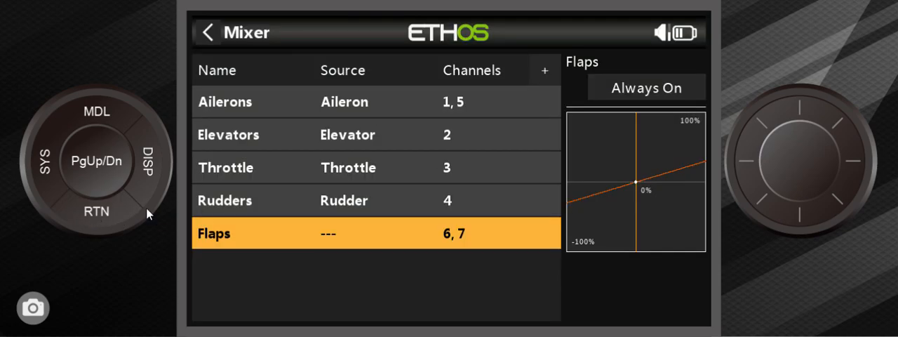
{"action": "mouse_move", "coordinate": [412, 240]}
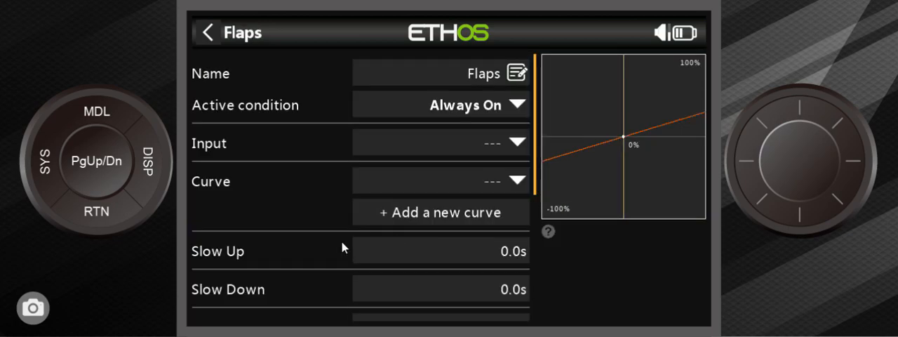
{"action": "mouse_move", "coordinate": [497, 170]}
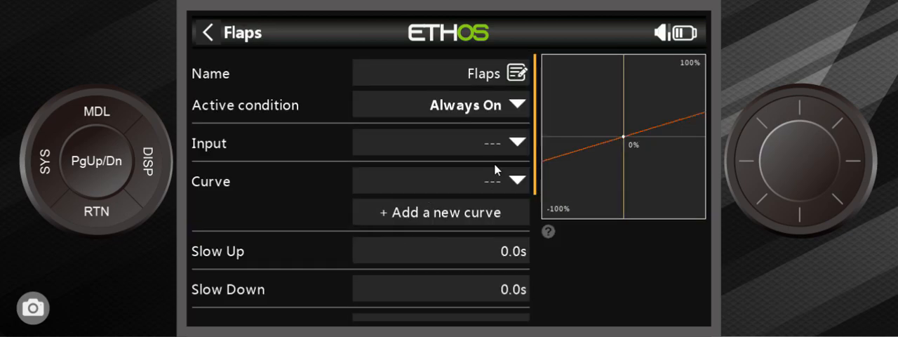
{"action": "mouse_move", "coordinate": [106, 212]}
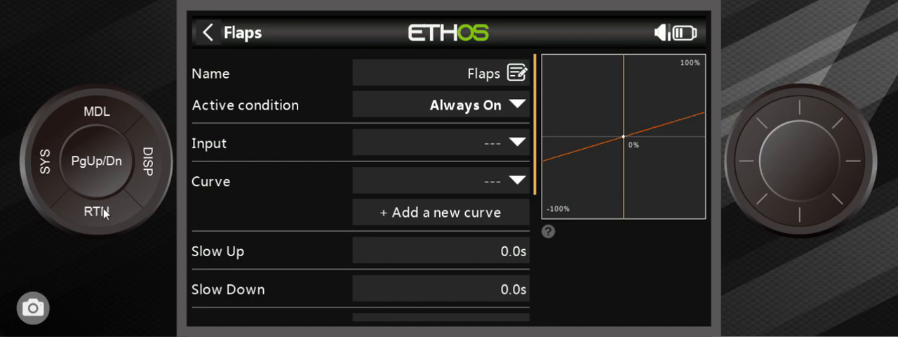
{"action": "left_click", "coordinate": [211, 35]}
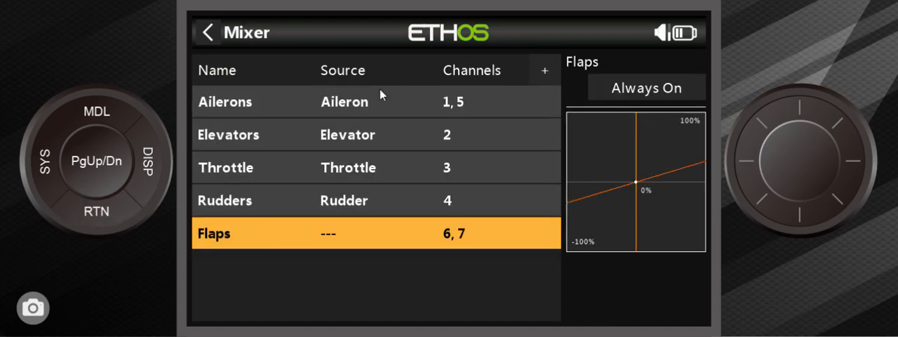
{"action": "mouse_move", "coordinate": [343, 249]}
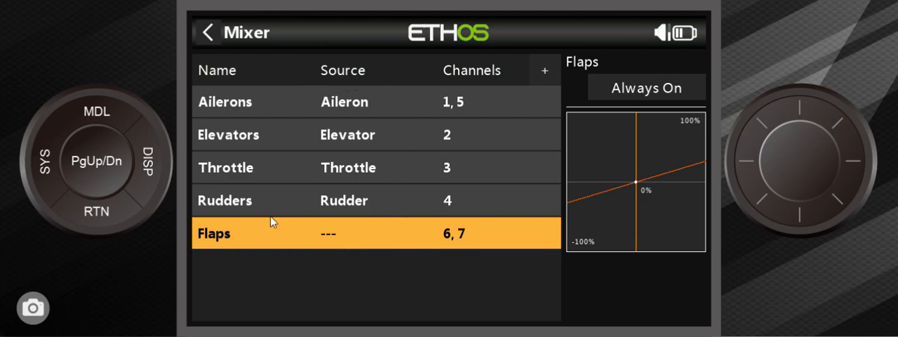
{"action": "mouse_move", "coordinate": [415, 230]}
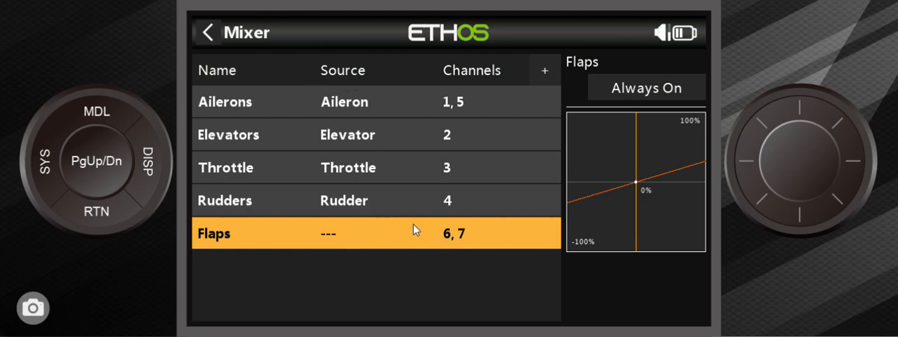
{"action": "mouse_move", "coordinate": [346, 230]}
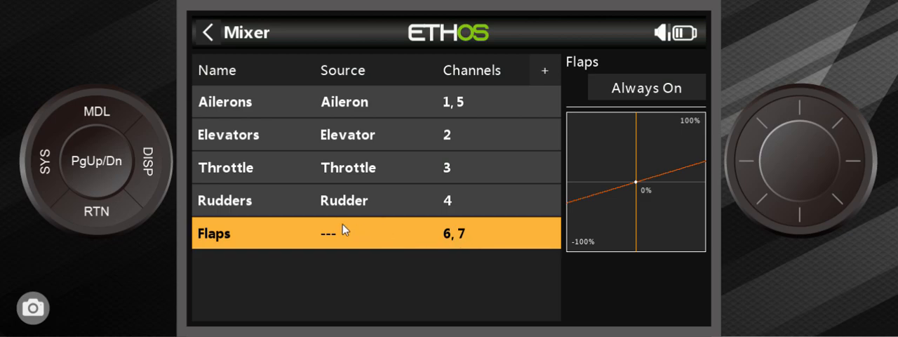
{"action": "mouse_move", "coordinate": [410, 97]}
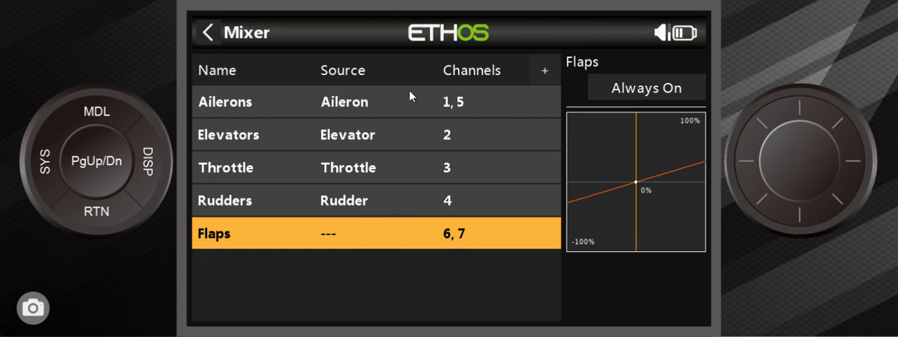
{"action": "mouse_move", "coordinate": [235, 134]}
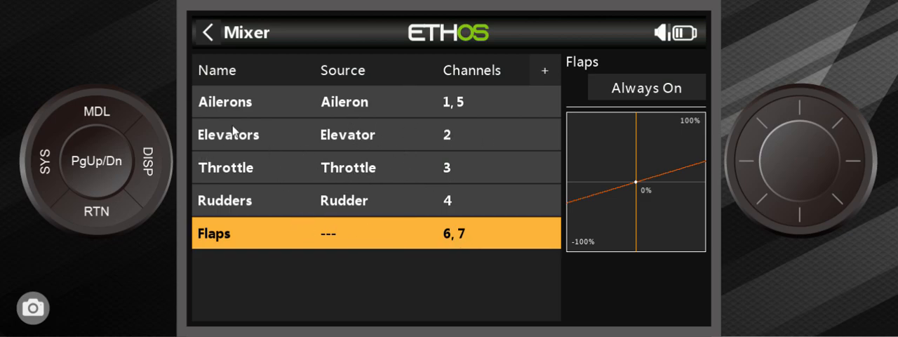
{"action": "mouse_move", "coordinate": [373, 216]}
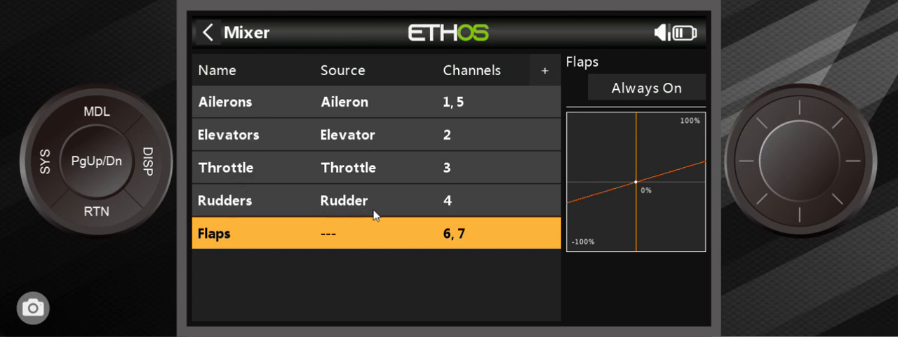
{"action": "mouse_move", "coordinate": [311, 253]}
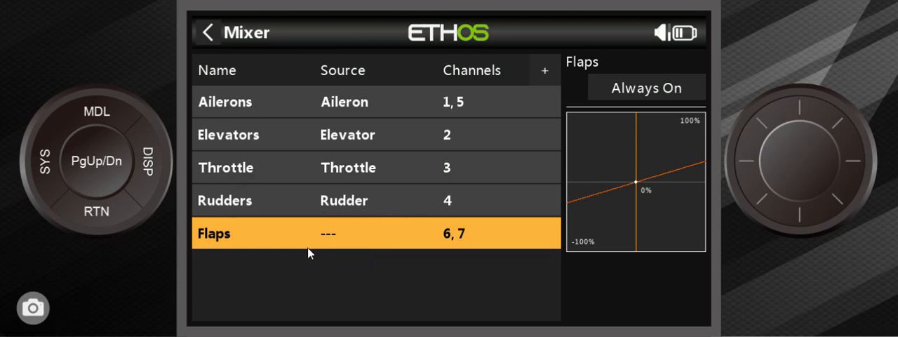
{"action": "mouse_move", "coordinate": [356, 233]}
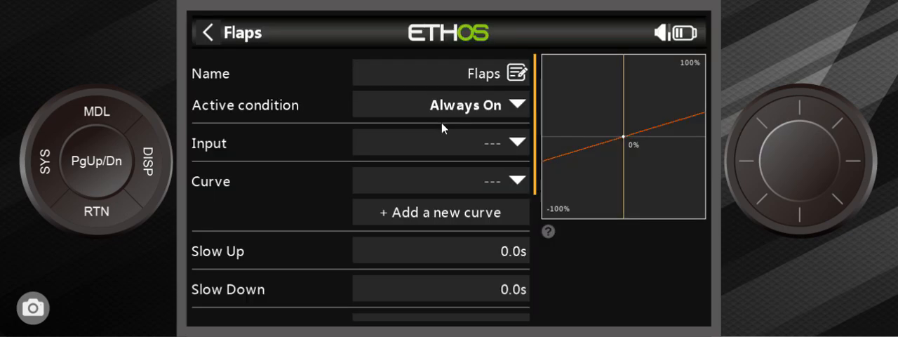
{"action": "mouse_move", "coordinate": [501, 151]}
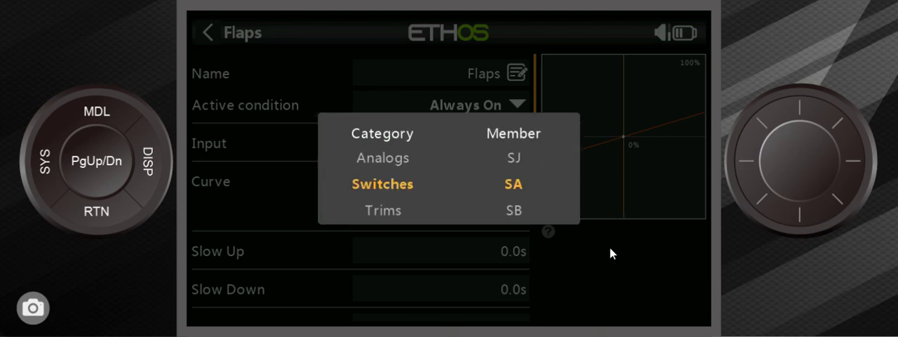
Choose switch SA as the Flaps mix input and go back to the Mixer list.
{"action": "left_click", "coordinate": [512, 184]}
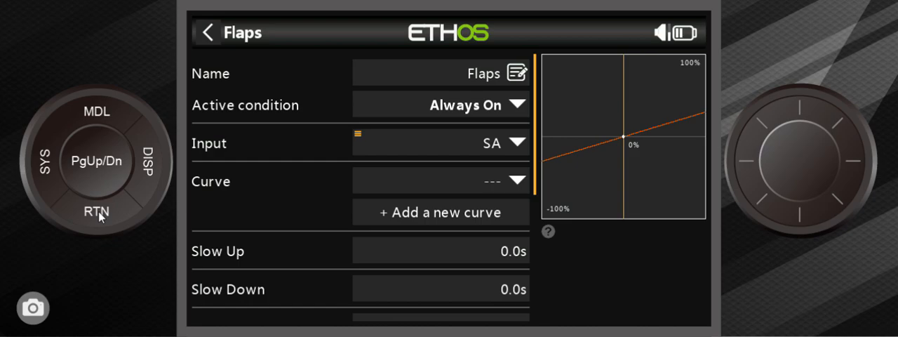
{"action": "left_click", "coordinate": [210, 33]}
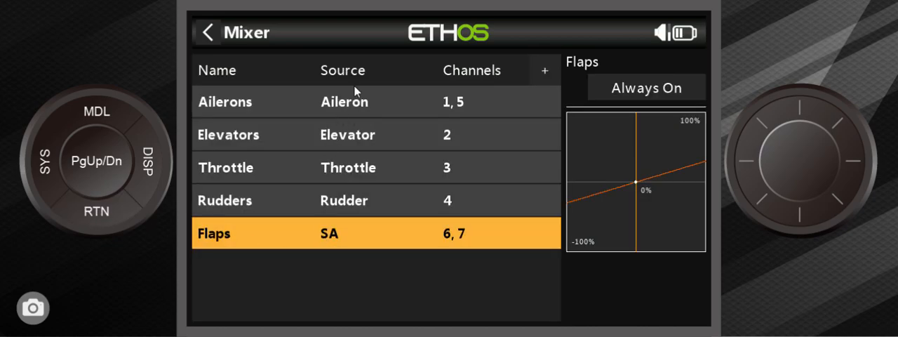
{"action": "mouse_move", "coordinate": [482, 246]}
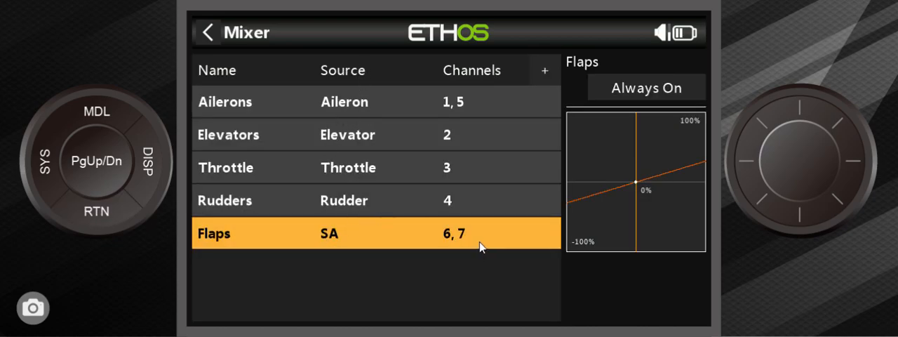
{"action": "mouse_move", "coordinate": [621, 198]}
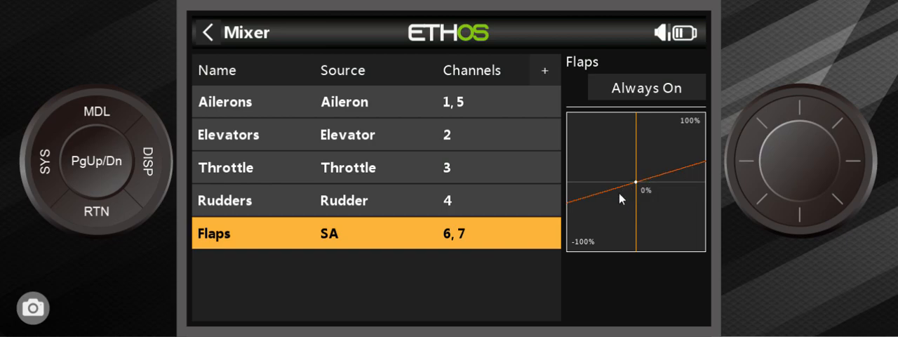
Edit the Flaps mix and raise the CH6 and CH7 output weights from 30% to 100%.
{"action": "left_click", "coordinate": [213, 233]}
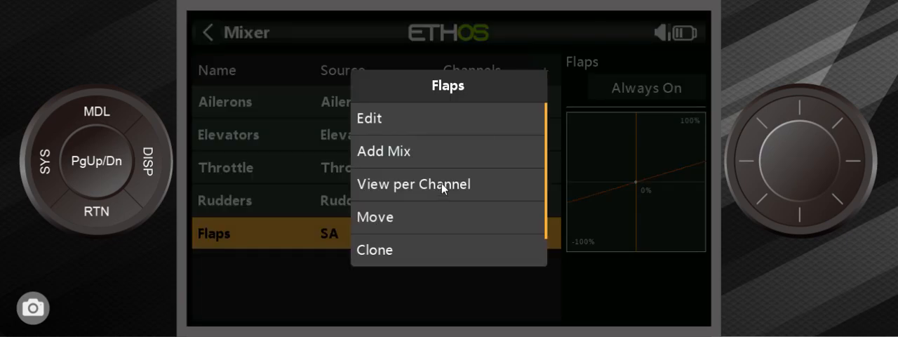
{"action": "left_click", "coordinate": [369, 118]}
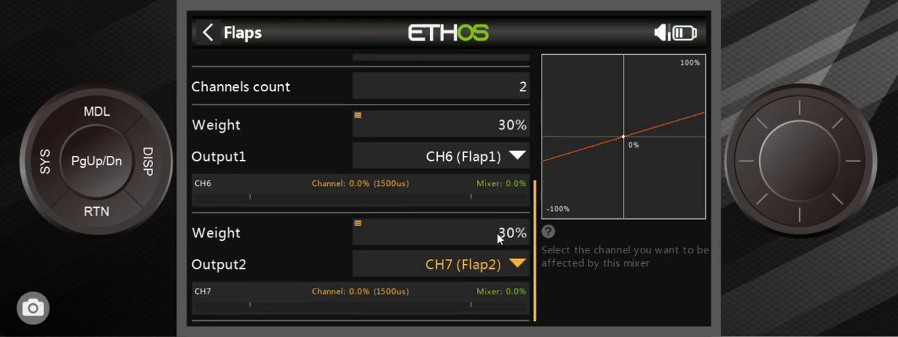
{"action": "left_click", "coordinate": [440, 232]}
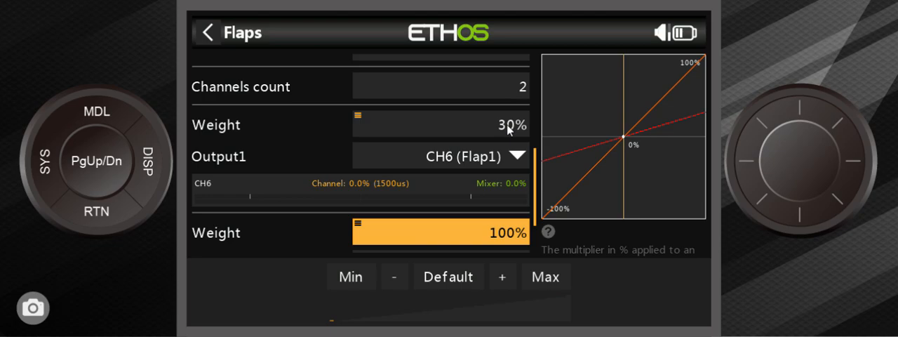
{"action": "left_click", "coordinate": [438, 124]}
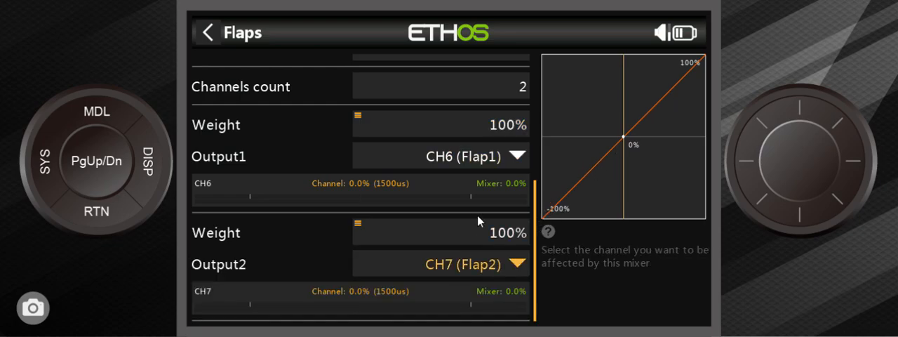
{"action": "mouse_move", "coordinate": [481, 232]}
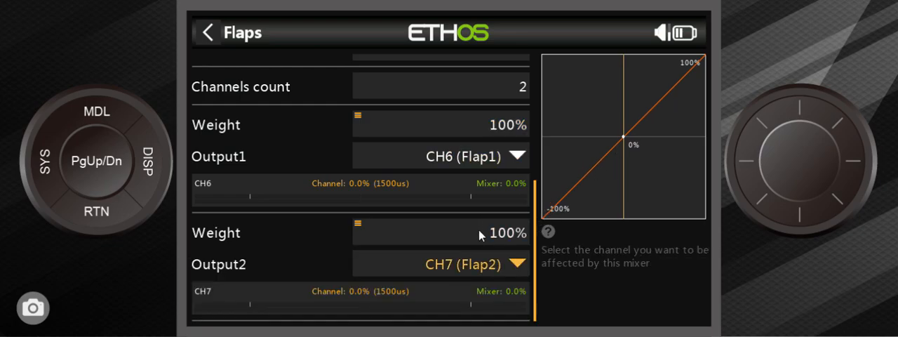
{"action": "mouse_move", "coordinate": [277, 237]}
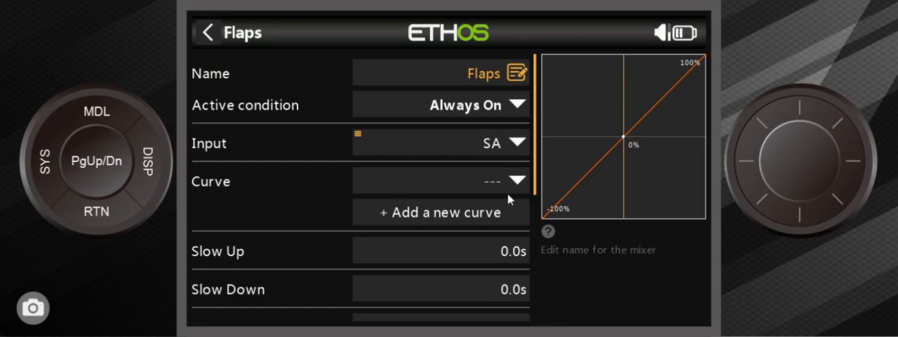
{"action": "mouse_move", "coordinate": [296, 194]}
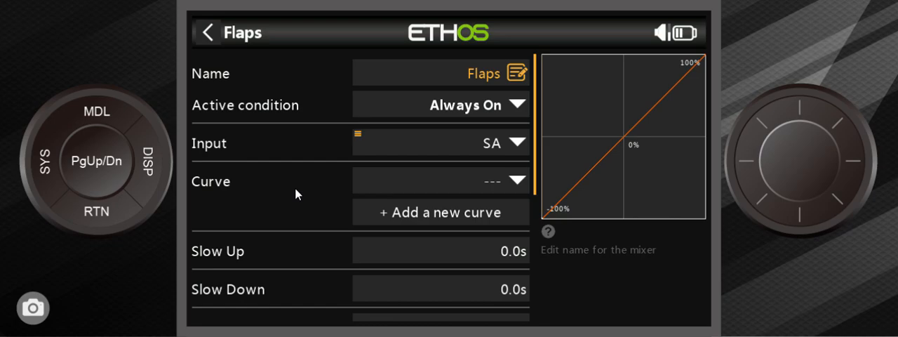
{"action": "mouse_move", "coordinate": [381, 212]}
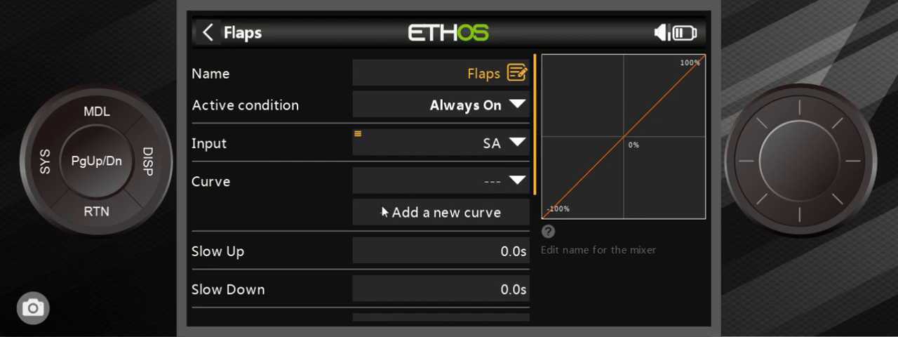
{"action": "mouse_move", "coordinate": [435, 217]}
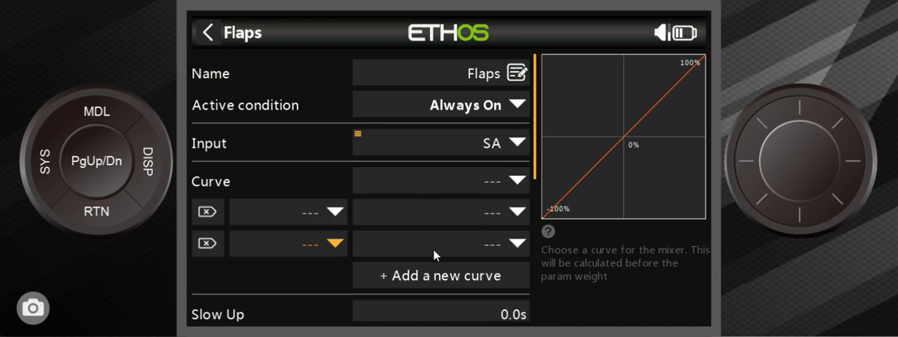
Add a new curve entry to the Flaps mix and create a curve named FLAPS.
{"action": "left_click", "coordinate": [441, 275]}
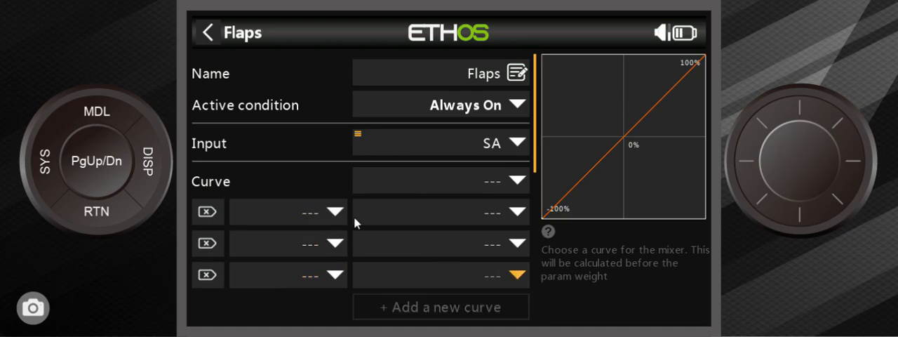
{"action": "left_click", "coordinate": [441, 181]}
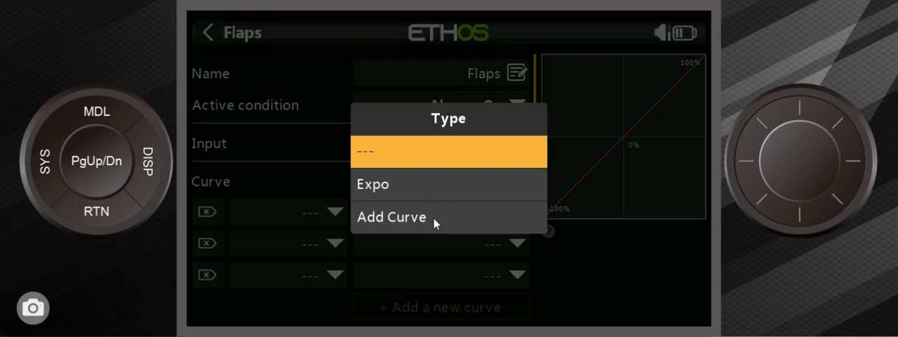
{"action": "left_click", "coordinate": [391, 217]}
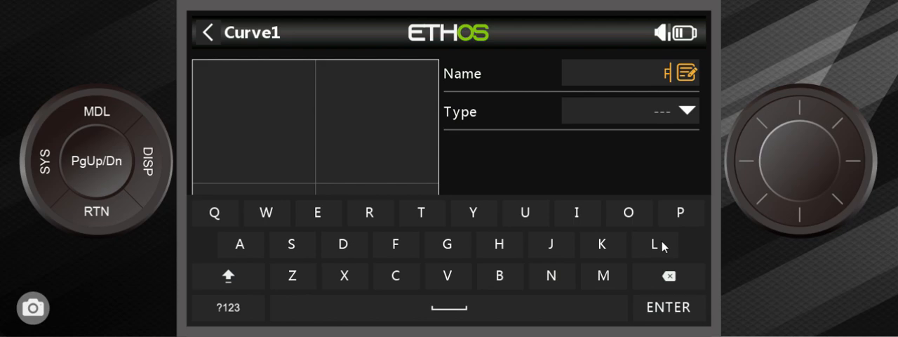
{"action": "type", "text": "FLAP"}
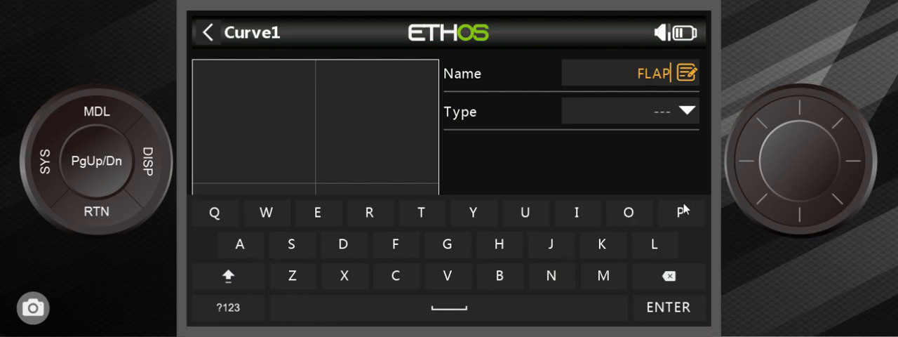
{"action": "left_click", "coordinate": [629, 110]}
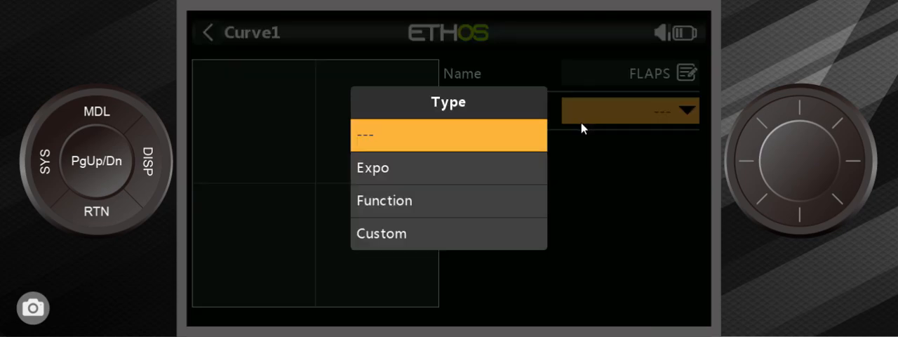
Make FLAPS a custom point curve with Point2 at -50% and Point3 at -100%.
{"action": "left_click", "coordinate": [381, 233]}
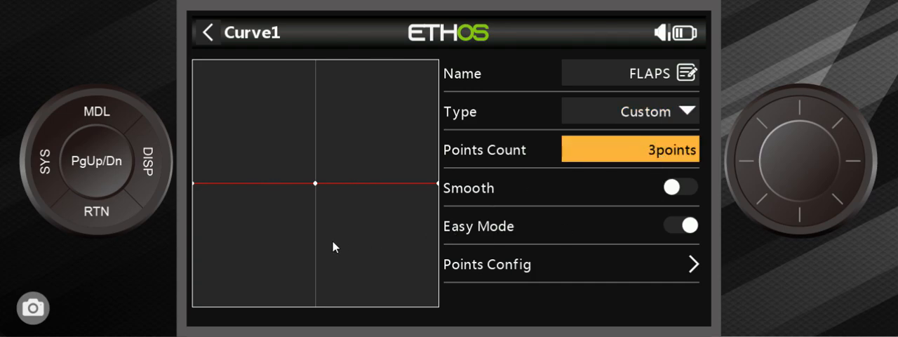
{"action": "mouse_move", "coordinate": [108, 220]}
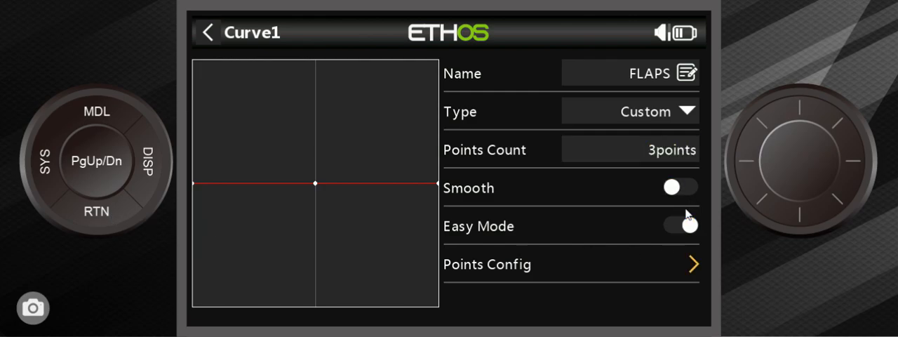
{"action": "left_click", "coordinate": [678, 226]}
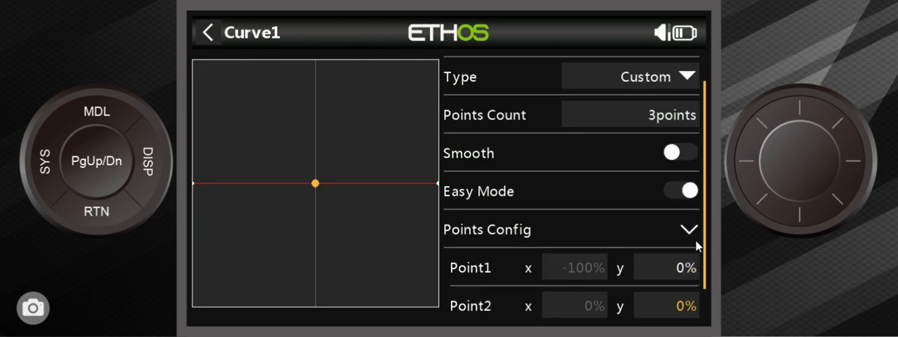
{"action": "scroll", "scroll_direction": "down", "scroll_amount": 3}
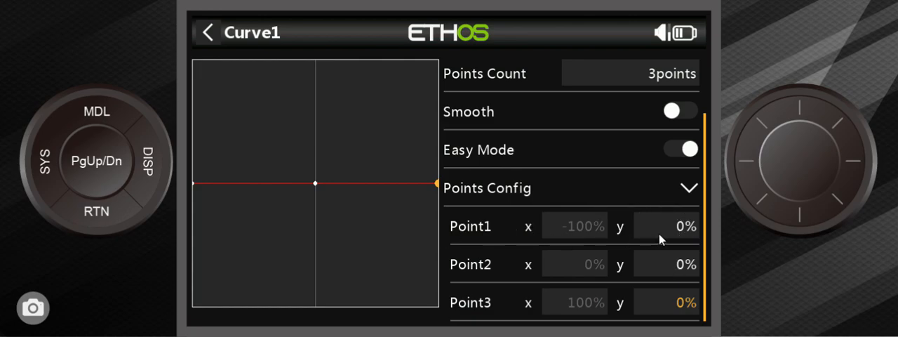
{"action": "left_click", "coordinate": [674, 264]}
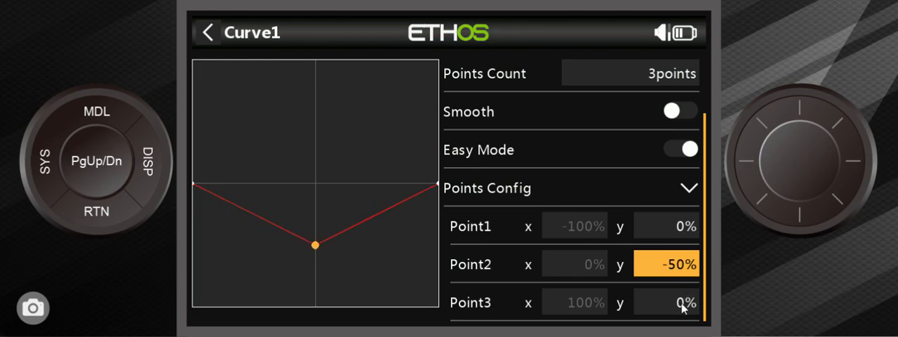
{"action": "left_click", "coordinate": [674, 312]}
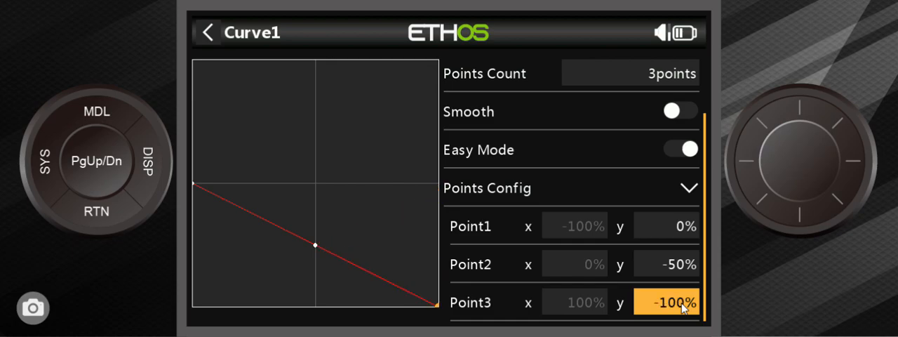
{"action": "mouse_move", "coordinate": [93, 204]}
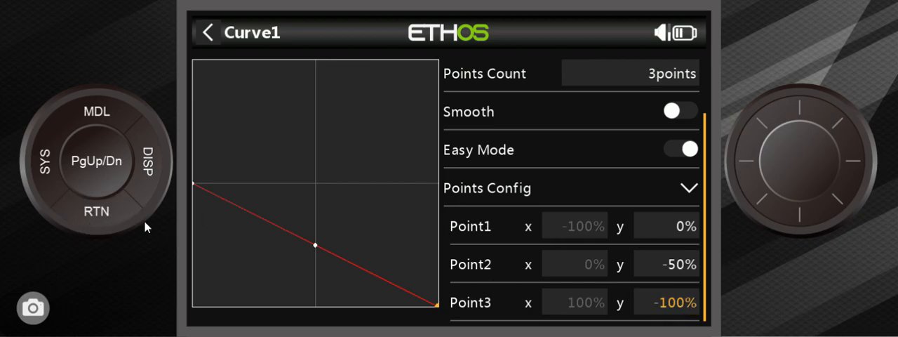
{"action": "mouse_move", "coordinate": [116, 213]}
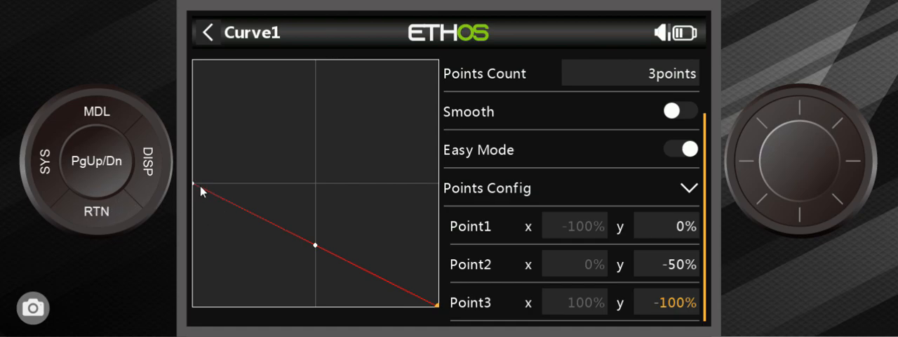
{"action": "mouse_move", "coordinate": [226, 197]}
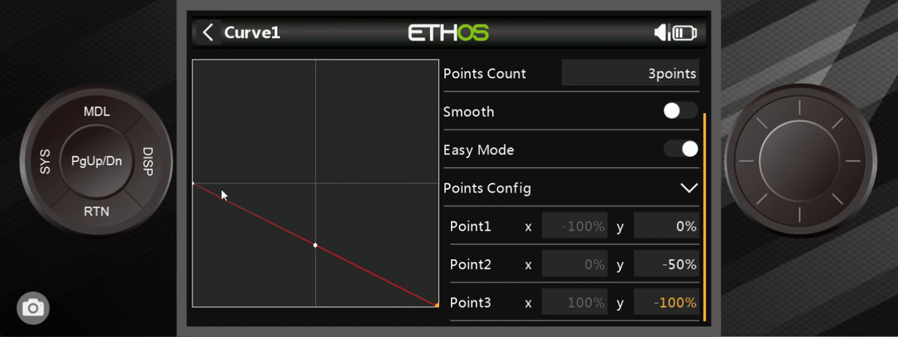
{"action": "mouse_move", "coordinate": [472, 323]}
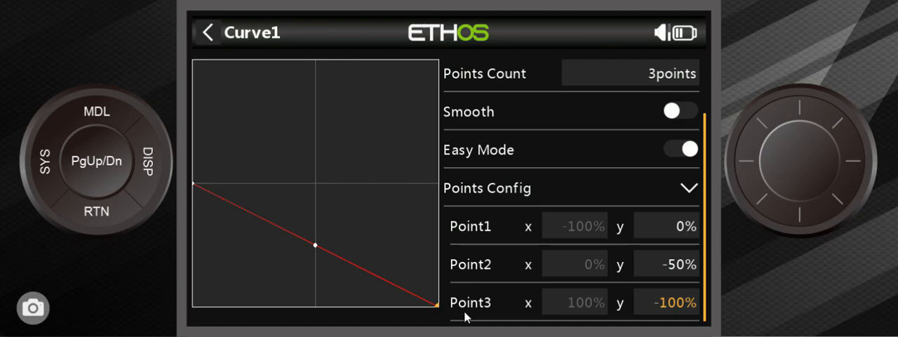
{"action": "mouse_move", "coordinate": [274, 191]}
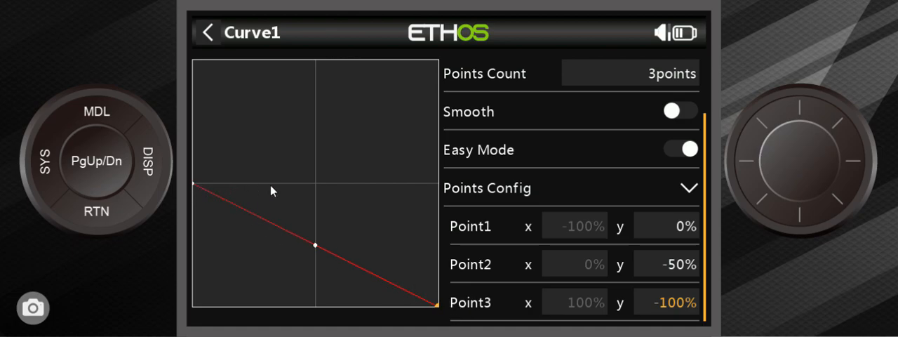
{"action": "mouse_move", "coordinate": [221, 185]}
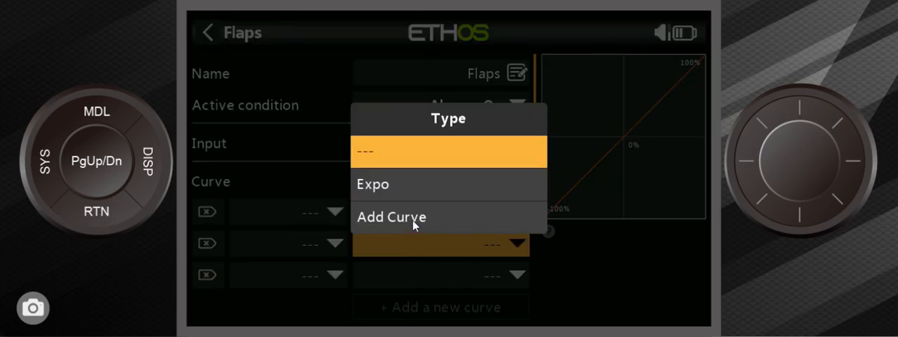
Attach the FLAPS curve to the remaining Flaps mixer curve rows.
{"action": "left_click", "coordinate": [391, 217]}
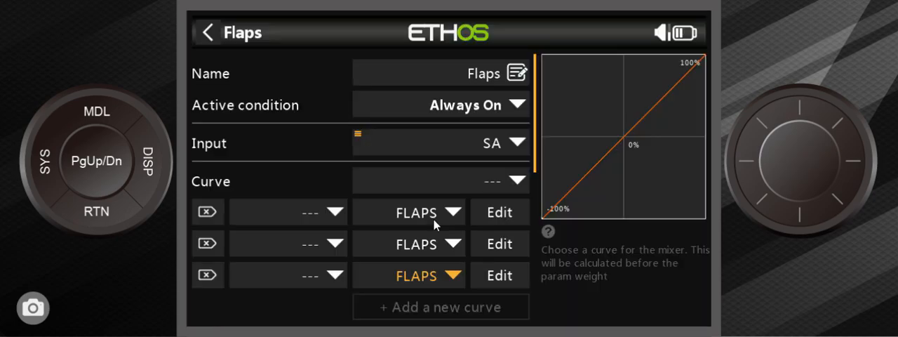
{"action": "left_click", "coordinate": [287, 211]}
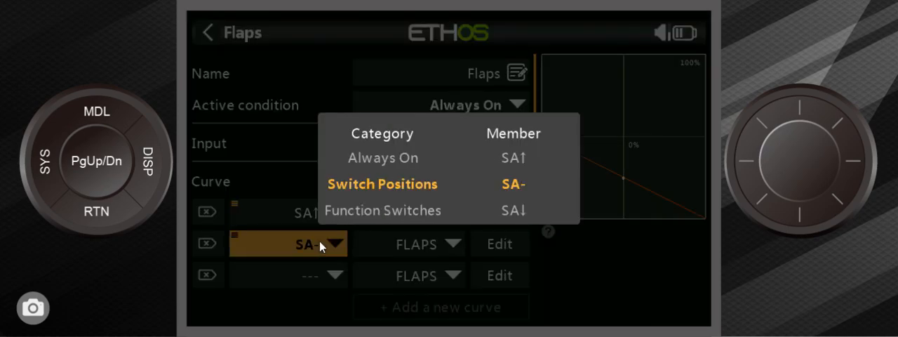
Condition the second and third FLAPS curve rows on SA- and SA↓.
{"action": "left_click", "coordinate": [513, 184]}
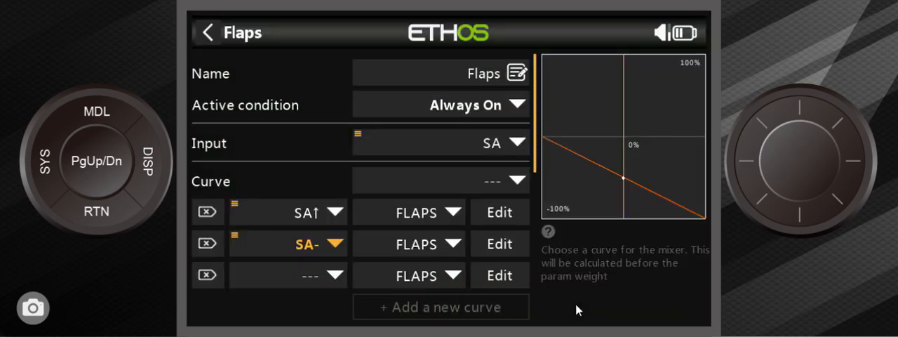
{"action": "mouse_move", "coordinate": [305, 284]}
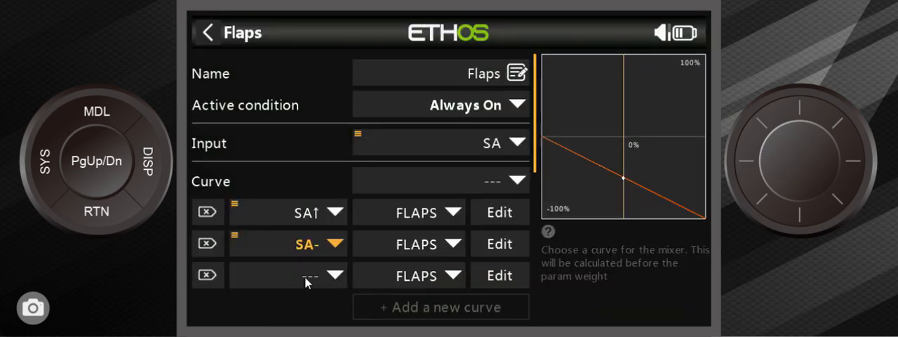
{"action": "left_click", "coordinate": [307, 275]}
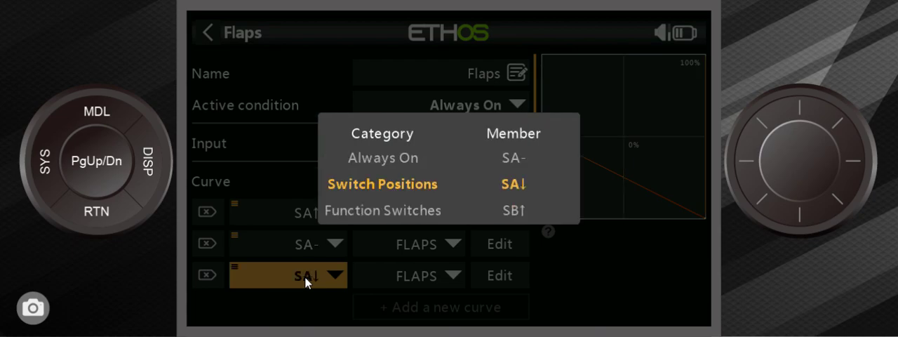
{"action": "left_click", "coordinate": [513, 184]}
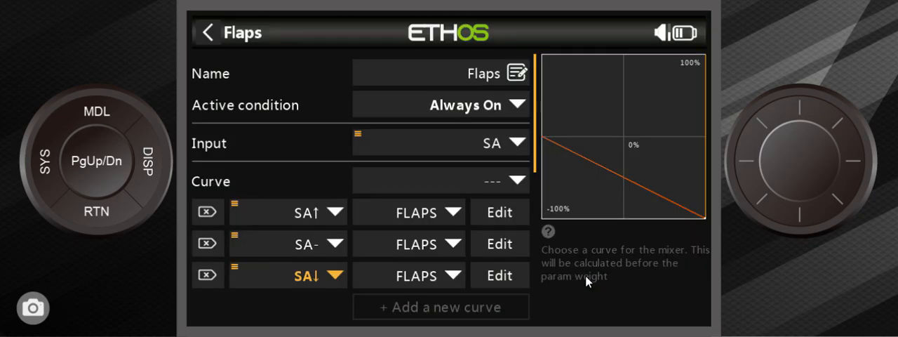
{"action": "mouse_move", "coordinate": [511, 244]}
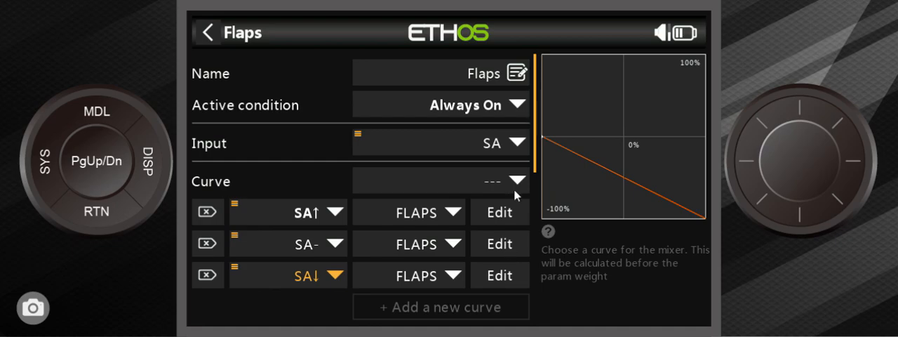
Keep Channels at 2 and route Output2 to CH7 (Flap2) alongside CH6 (Flap1).
{"action": "scroll", "scroll_direction": "down", "scroll_amount": 3}
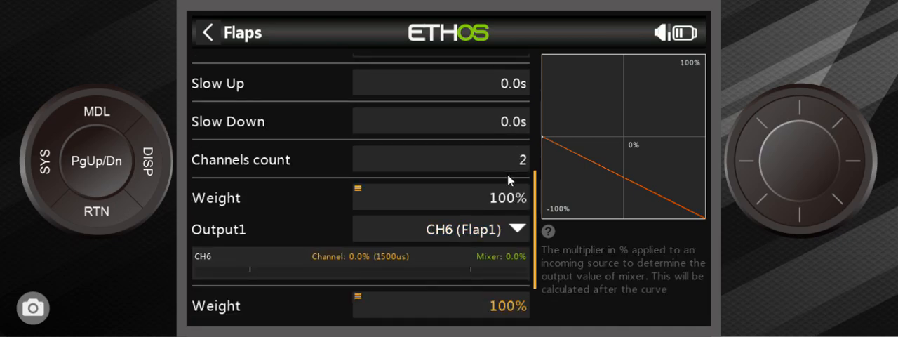
{"action": "mouse_move", "coordinate": [490, 188]}
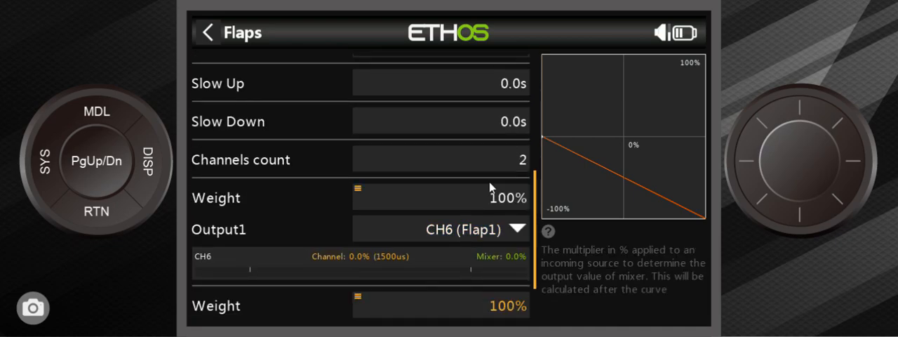
{"action": "mouse_move", "coordinate": [532, 167]}
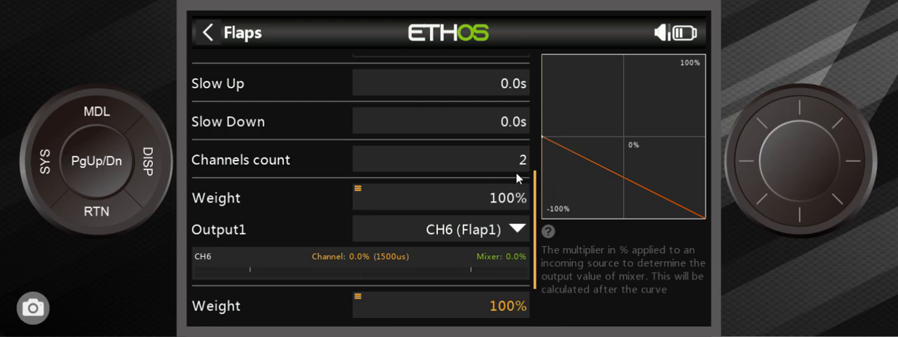
{"action": "mouse_move", "coordinate": [458, 236]}
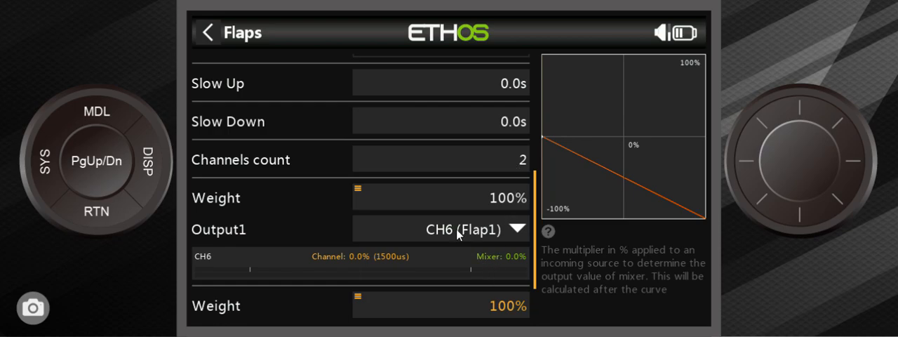
{"action": "scroll", "scroll_direction": "down", "scroll_amount": 3}
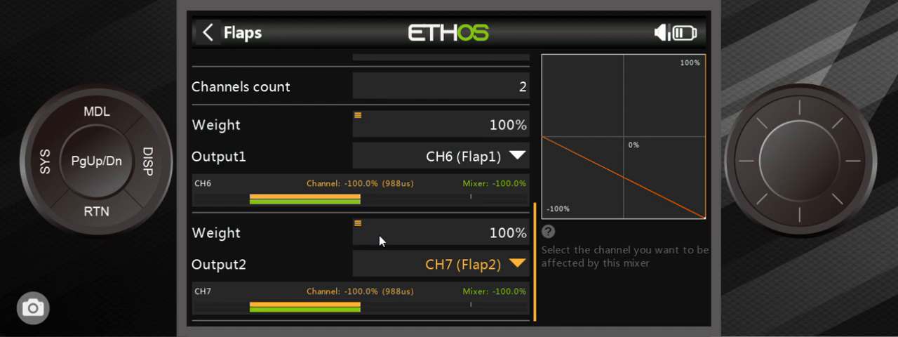
{"action": "mouse_move", "coordinate": [394, 216]}
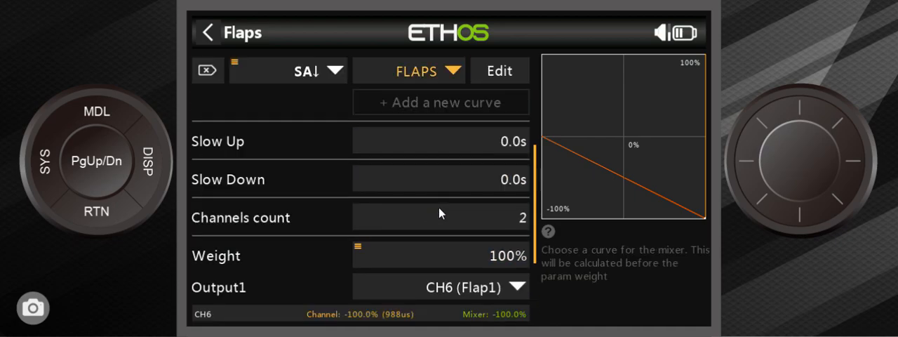
Set the Flaps mix Slow Up to 1.0s and Slow Down to 2.5s, then check the outputs.
{"action": "left_click", "coordinate": [440, 179]}
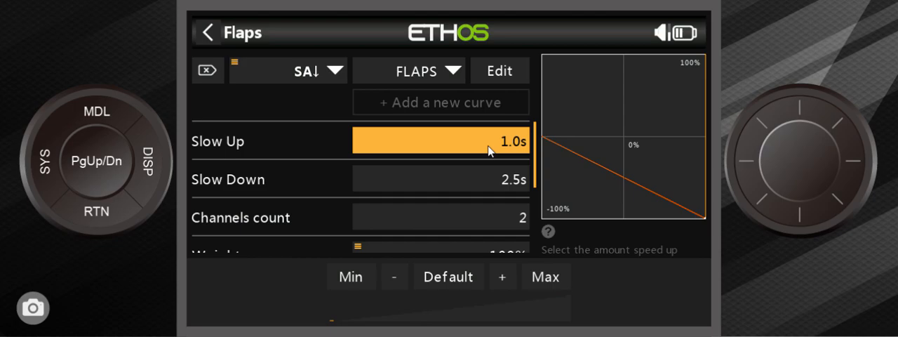
{"action": "mouse_move", "coordinate": [100, 211]}
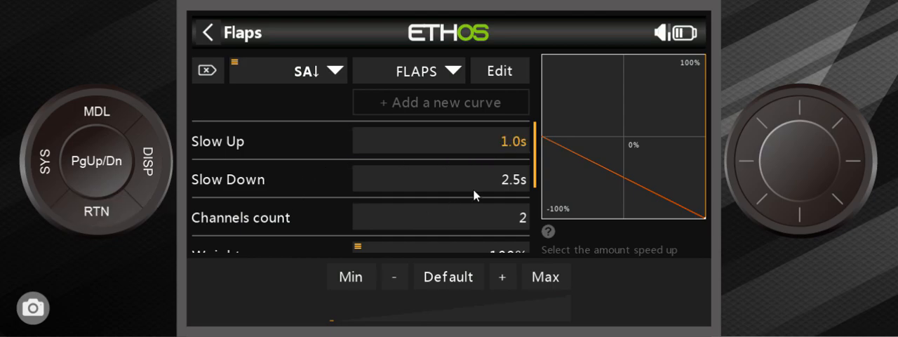
{"action": "scroll", "scroll_direction": "down", "scroll_amount": 3}
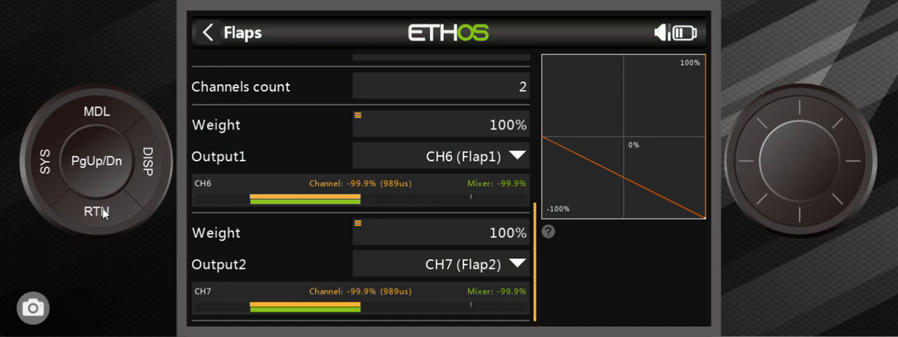
Leave the Mixer for the Model menu and bring up the Outputs page listing CH1–CH8.
{"action": "left_click", "coordinate": [209, 33]}
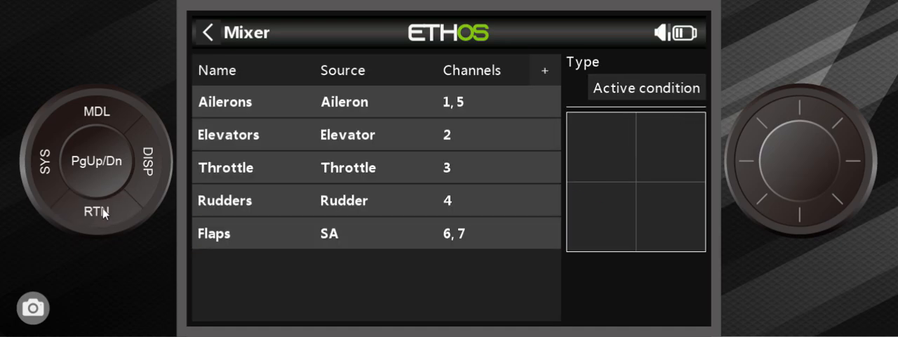
{"action": "mouse_move", "coordinate": [102, 219]}
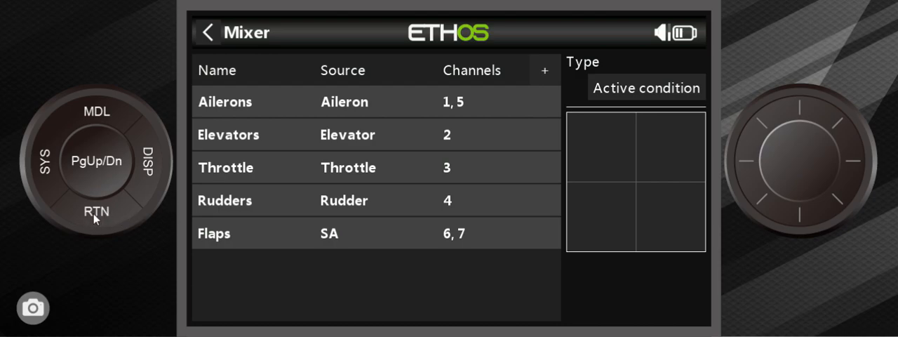
{"action": "mouse_move", "coordinate": [60, 222]}
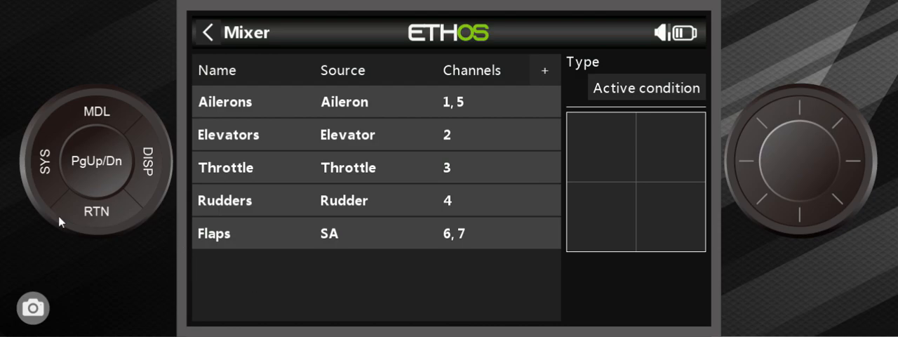
{"action": "left_click", "coordinate": [211, 33]}
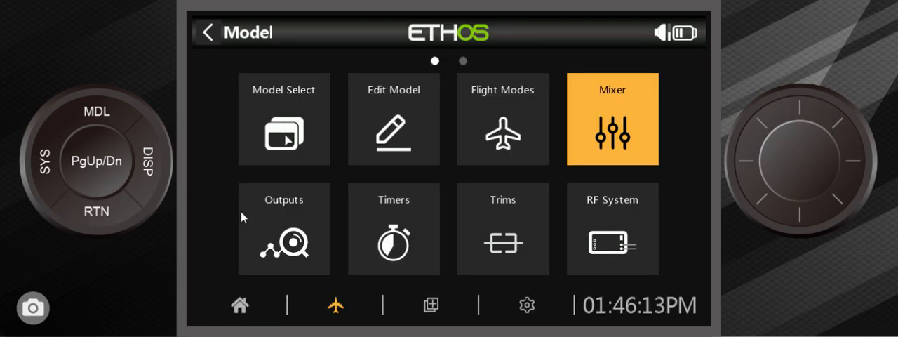
{"action": "left_click", "coordinate": [284, 228]}
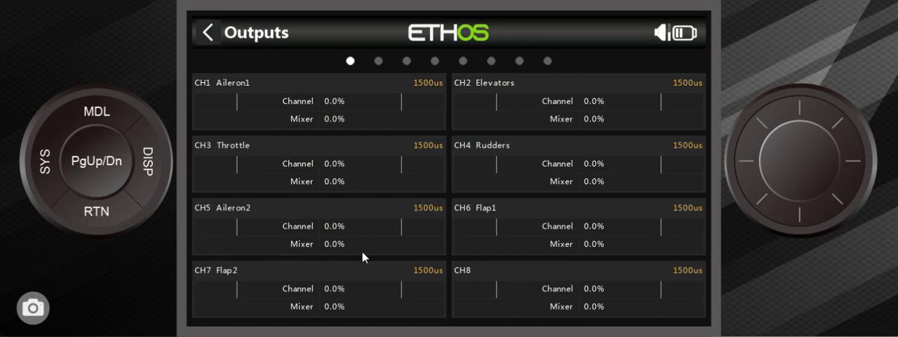
{"action": "mouse_move", "coordinate": [489, 250]}
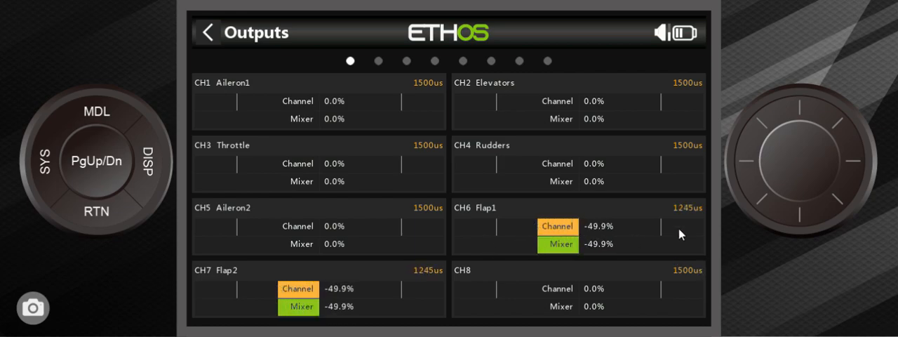
{"action": "mouse_move", "coordinate": [650, 234]}
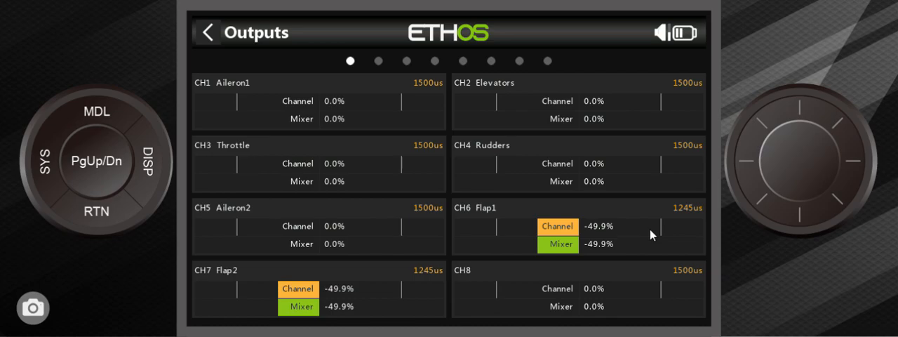
Set the Flap1 and Flap2 outputs to Inverted direction.
{"action": "left_click", "coordinate": [557, 226]}
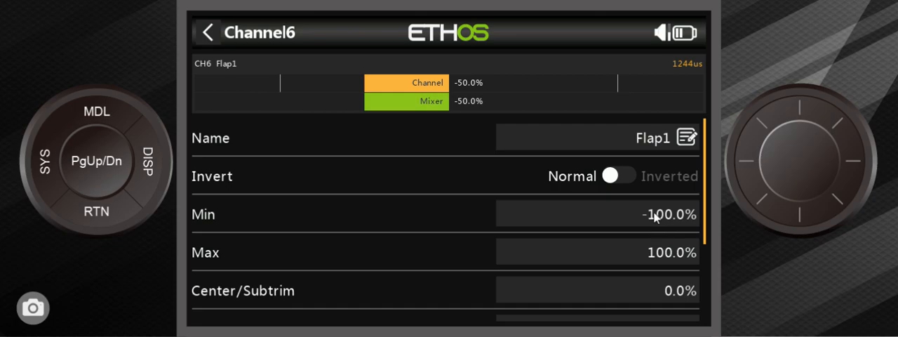
{"action": "left_click", "coordinate": [615, 177]}
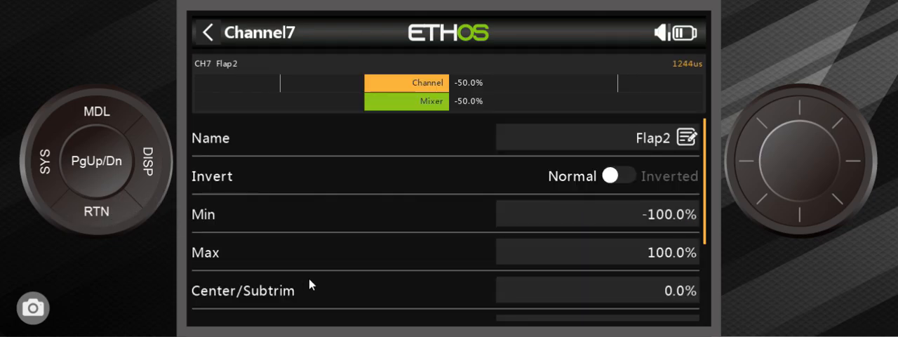
{"action": "left_click", "coordinate": [620, 175]}
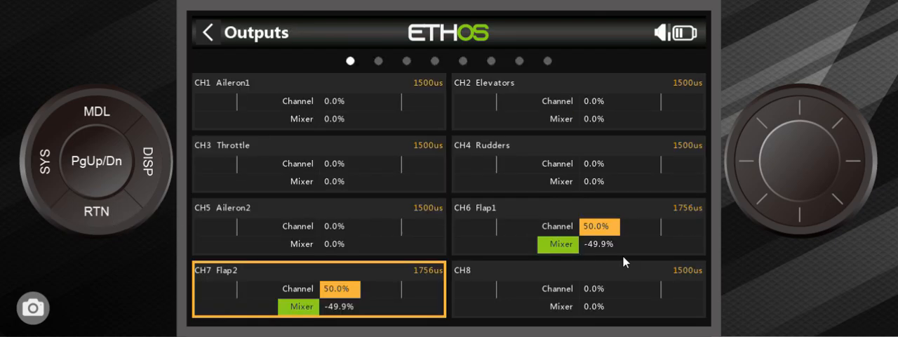
{"action": "mouse_move", "coordinate": [619, 236]}
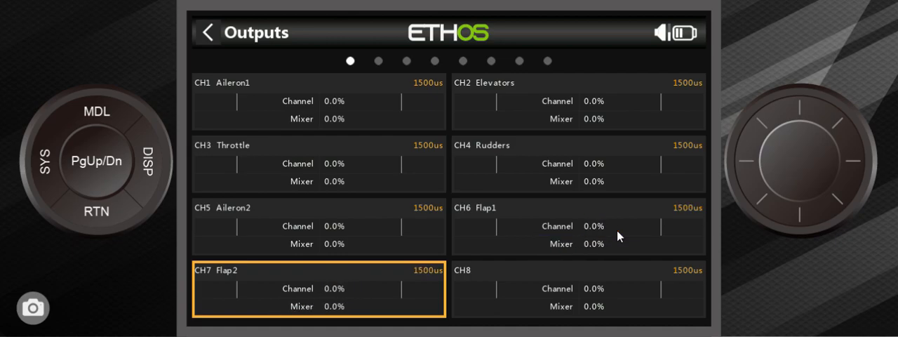
Toggle the Flap2 and Flap1 outputs' Invert setting back toward Normal.
{"action": "left_click", "coordinate": [317, 288]}
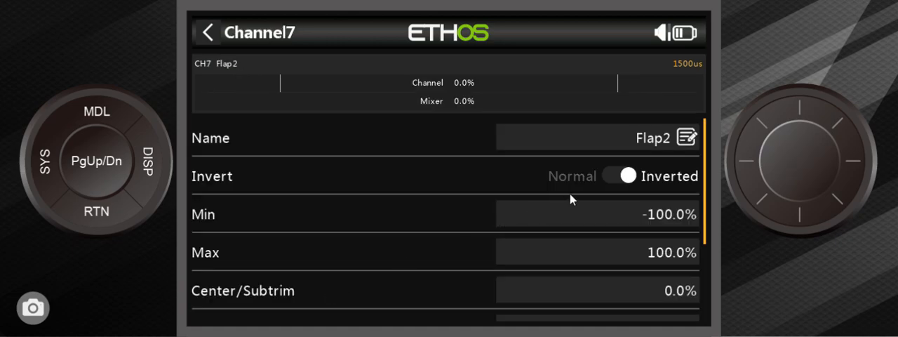
{"action": "left_click", "coordinate": [622, 176]}
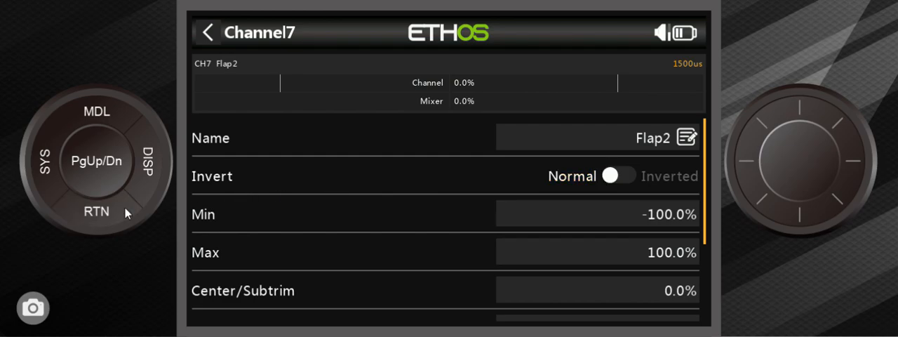
{"action": "left_click", "coordinate": [207, 33]}
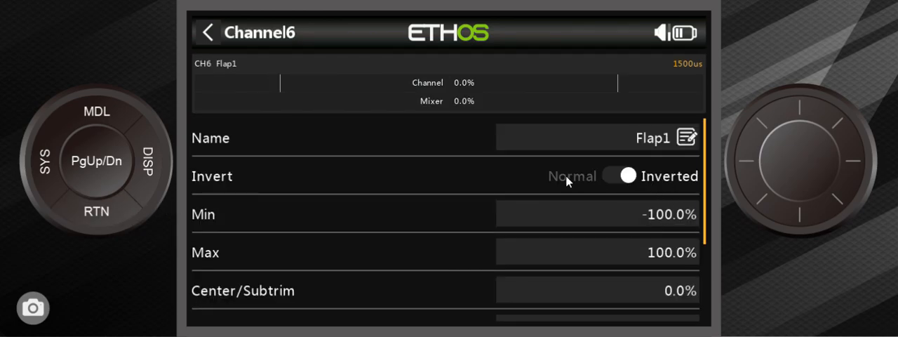
{"action": "left_click", "coordinate": [620, 176]}
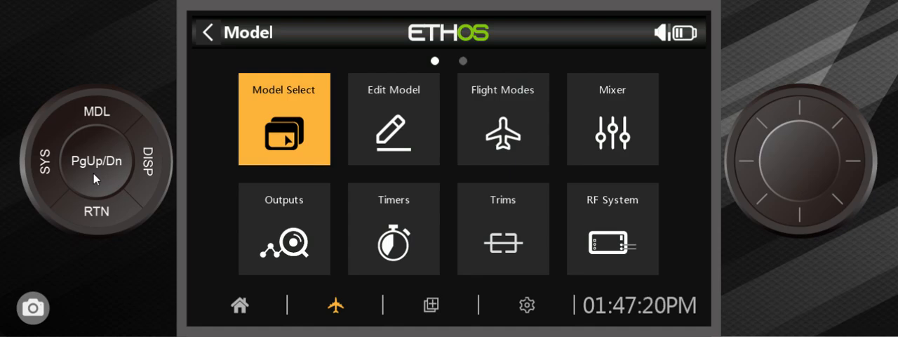
{"action": "mouse_move", "coordinate": [331, 214]}
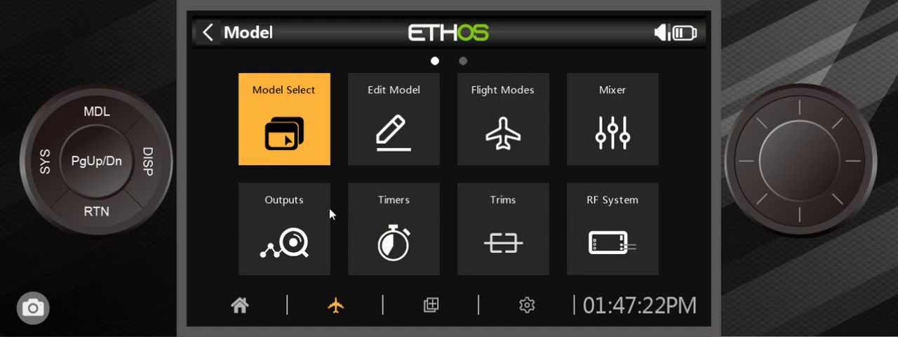
Check the Flaps mixer uses the FLAPS curve on SA↑, SA- and SA↓.
{"action": "scroll", "scroll_direction": "left", "scroll_amount": 3}
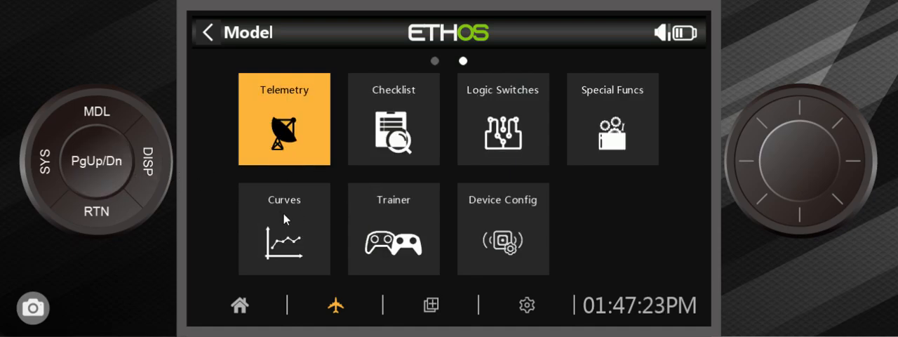
{"action": "left_click", "coordinate": [283, 229]}
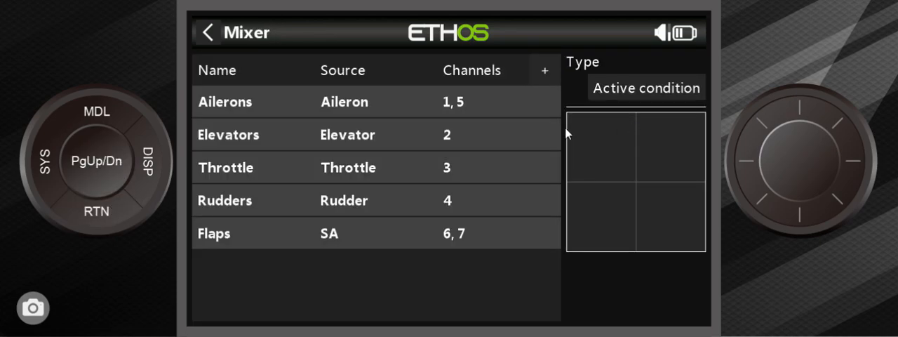
{"action": "mouse_move", "coordinate": [423, 236]}
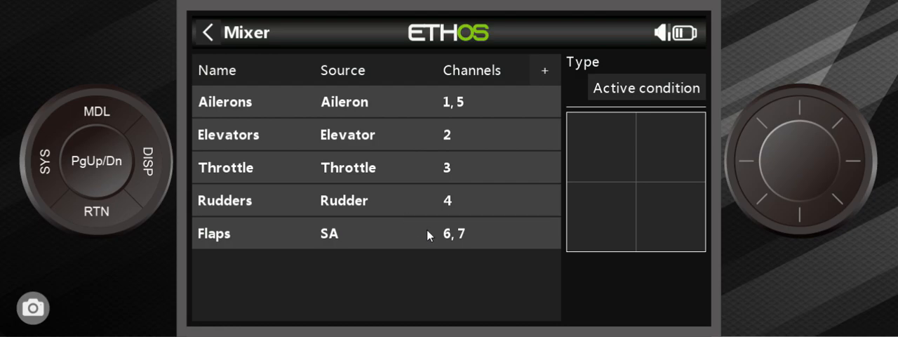
{"action": "left_click", "coordinate": [348, 233]}
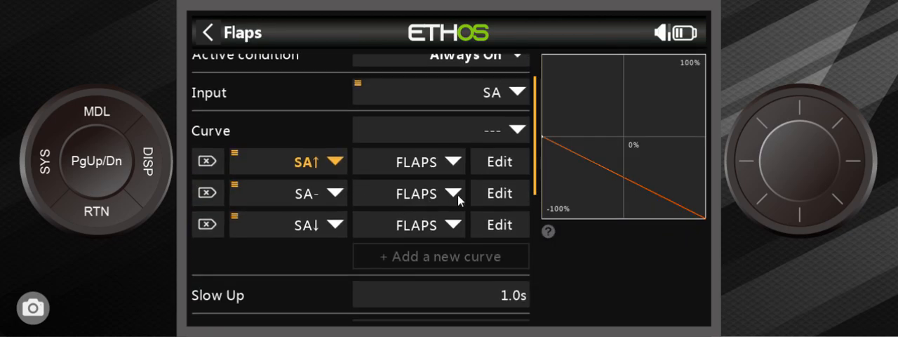
{"action": "left_click", "coordinate": [500, 193]}
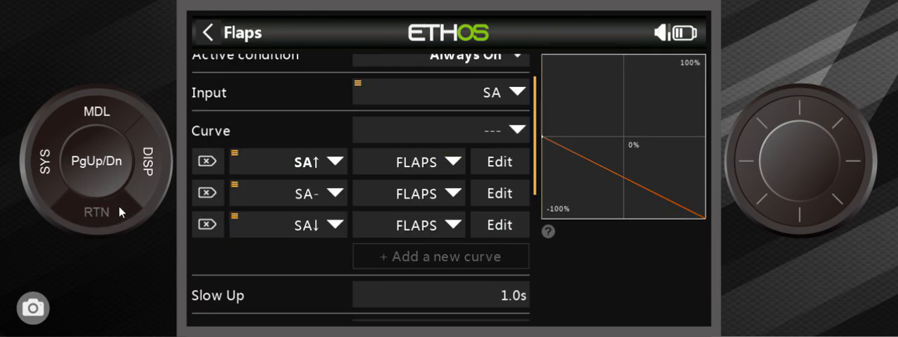
Return to the Model menu's second page and bring up the Curves settings.
{"action": "left_click", "coordinate": [207, 33]}
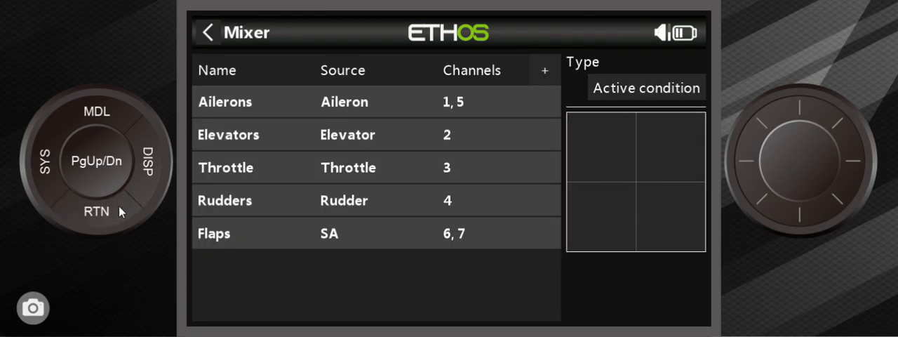
{"action": "left_click", "coordinate": [210, 33]}
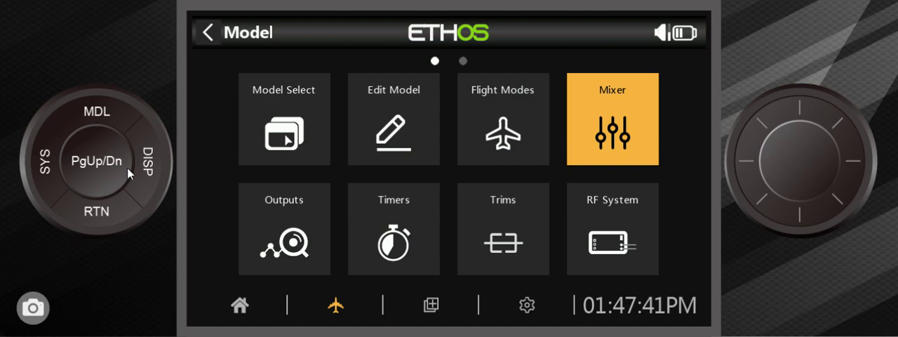
{"action": "left_click", "coordinate": [96, 161]}
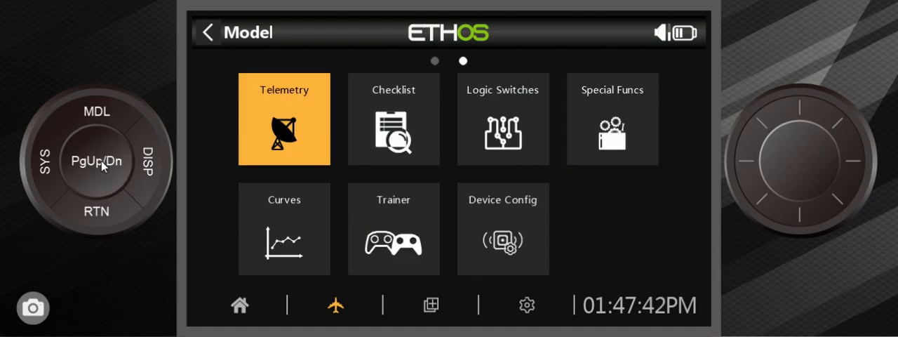
{"action": "left_click", "coordinate": [284, 228]}
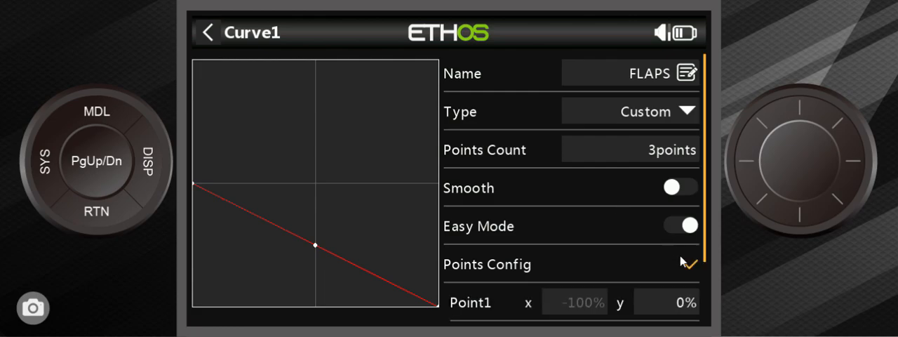
Scroll to Points Config of the FLAPS curve and edit the middle point's y value.
{"action": "scroll", "scroll_direction": "down", "scroll_amount": 3}
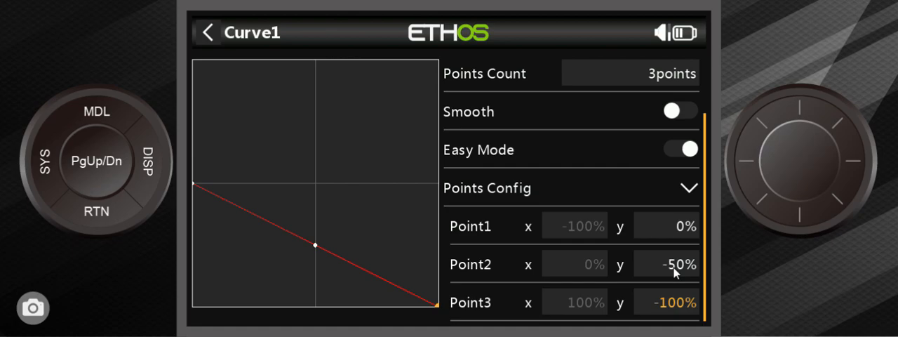
{"action": "left_click", "coordinate": [672, 264]}
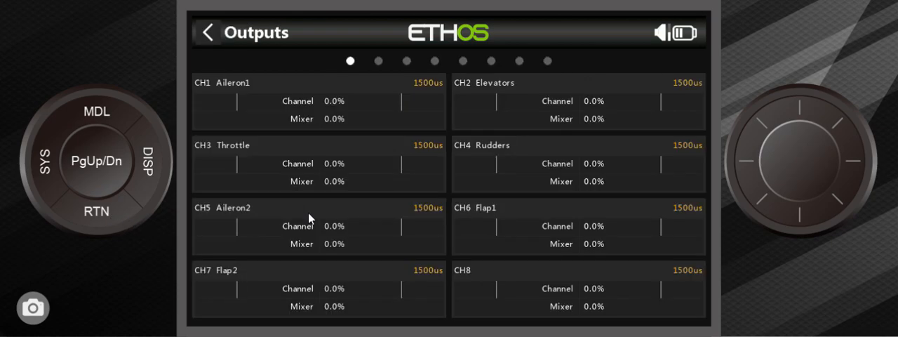
{"action": "mouse_move", "coordinate": [262, 245]}
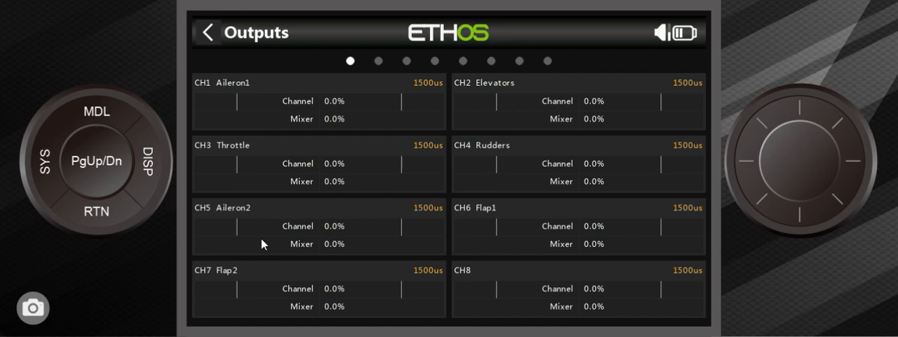